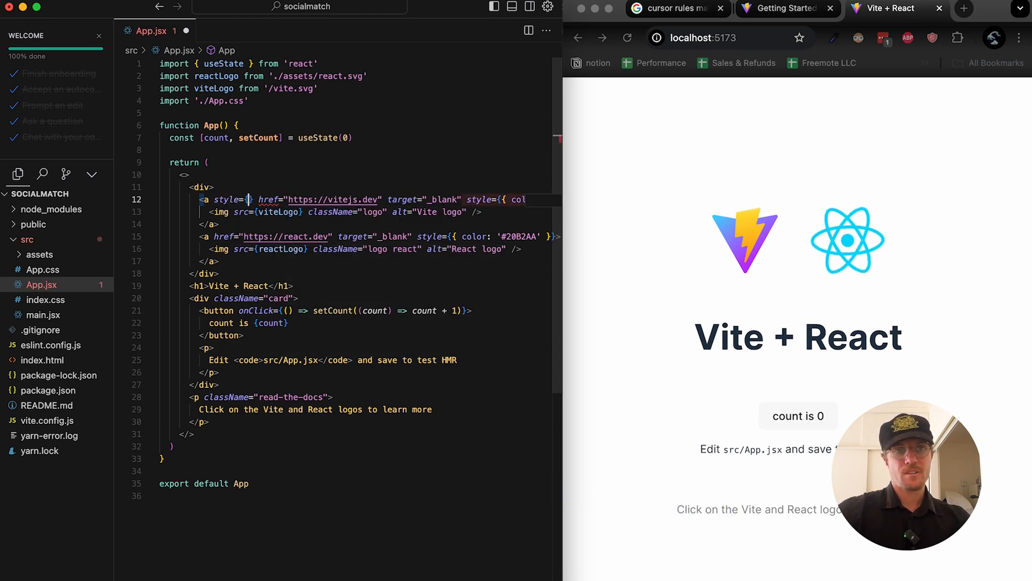
Step: Have the AI change the logo link color to purple
type("color: 'white'}")
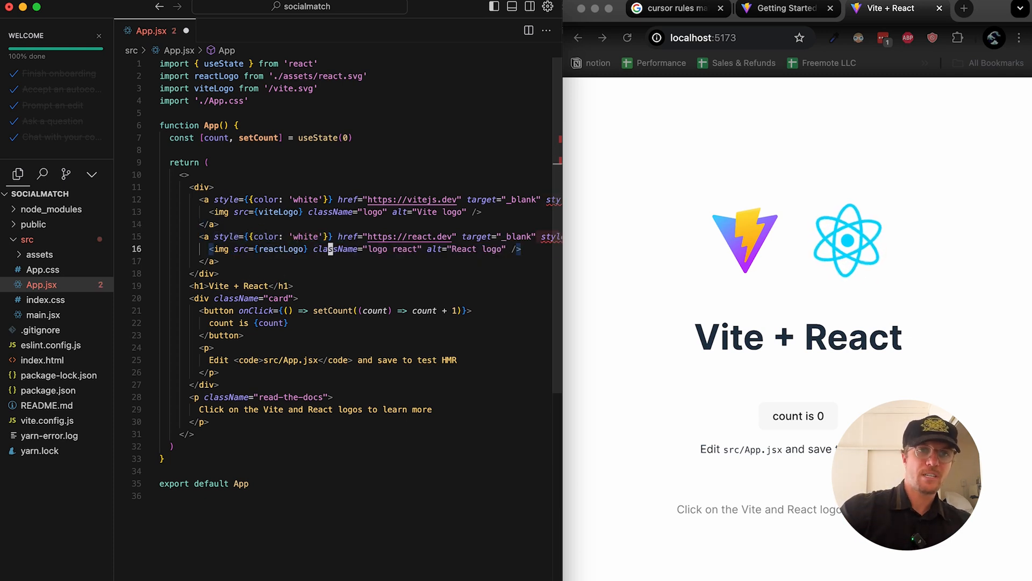
type("<a")
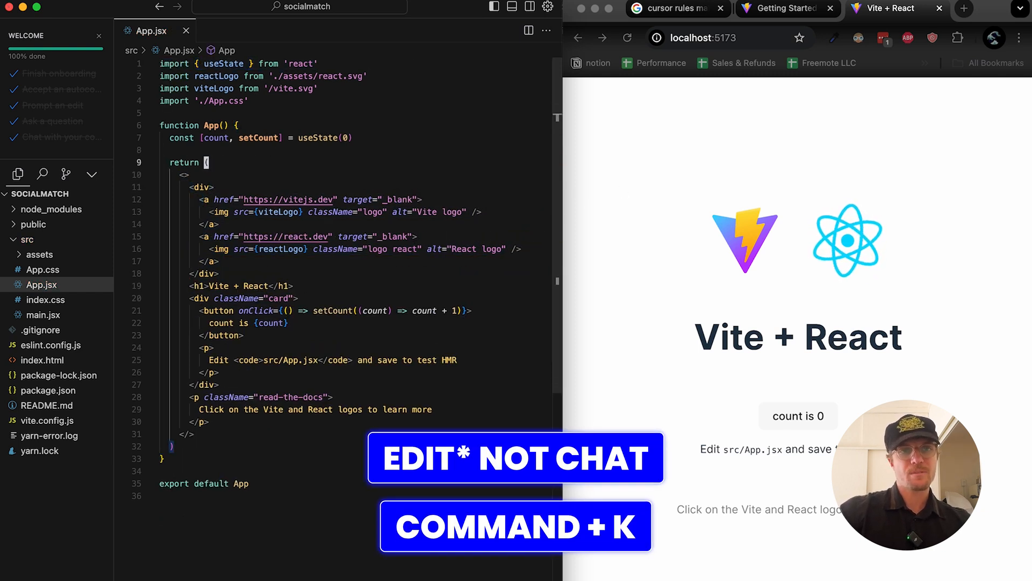
key("cmd+k")
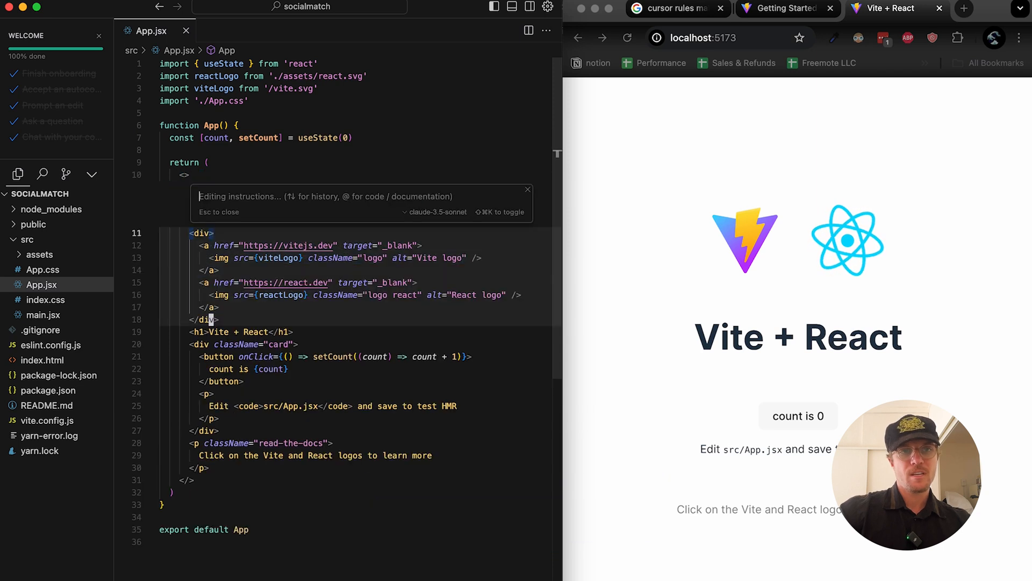
type("change")
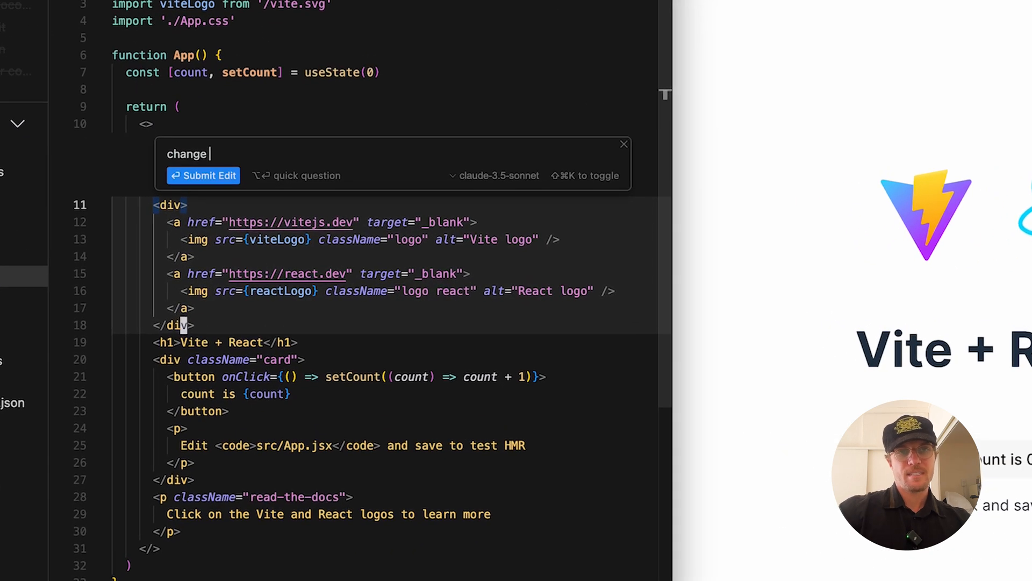
type("the link color")
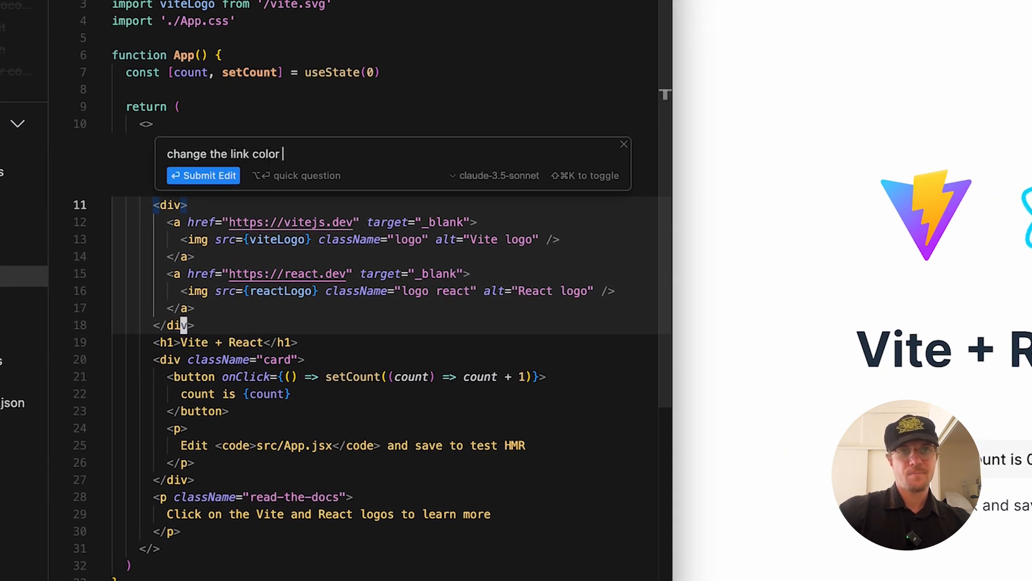
type("to purple")
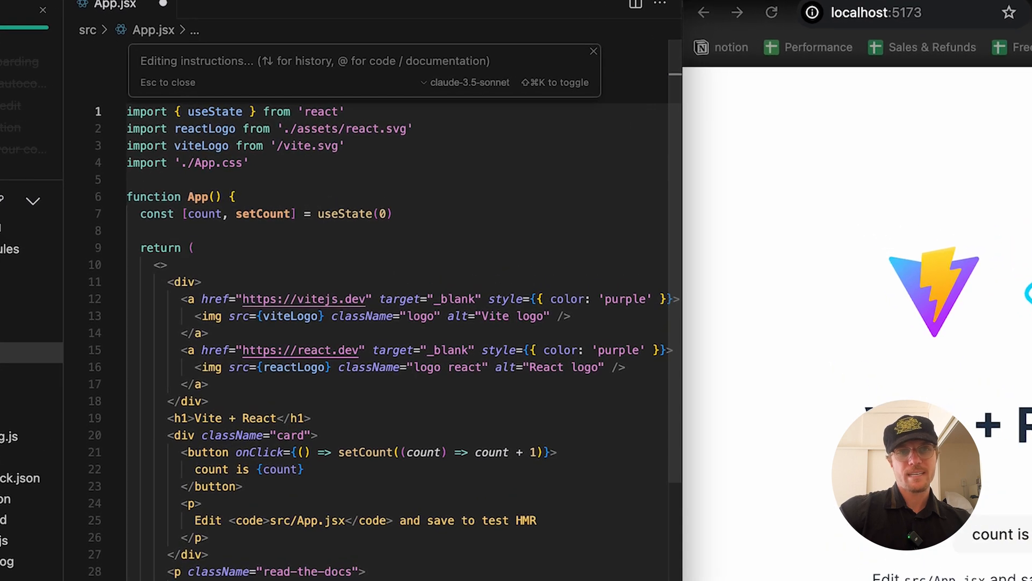
Step: Request a Chakra UI rewrite and reject the proposed diff
type("change")
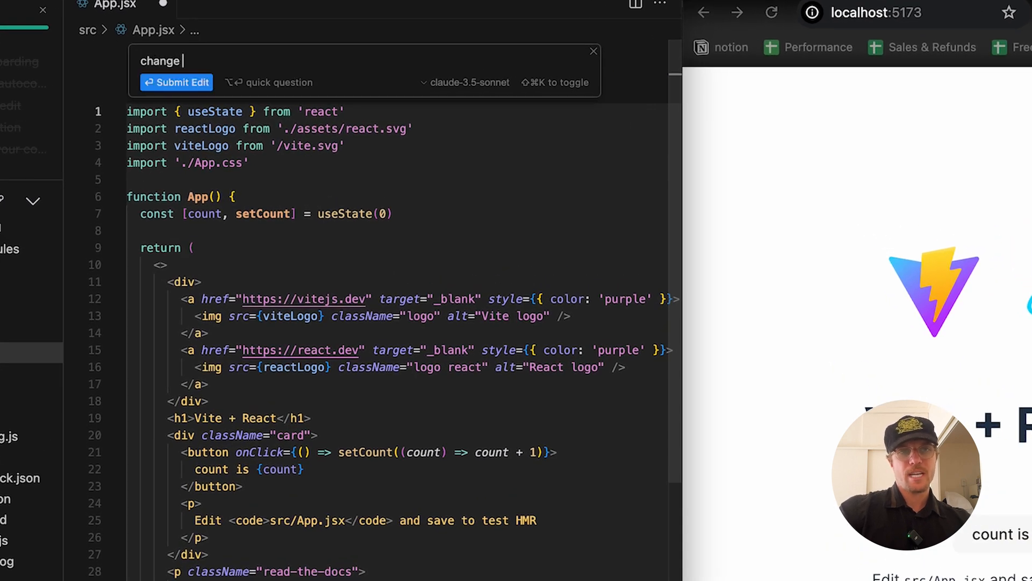
type("to use chakra ui")
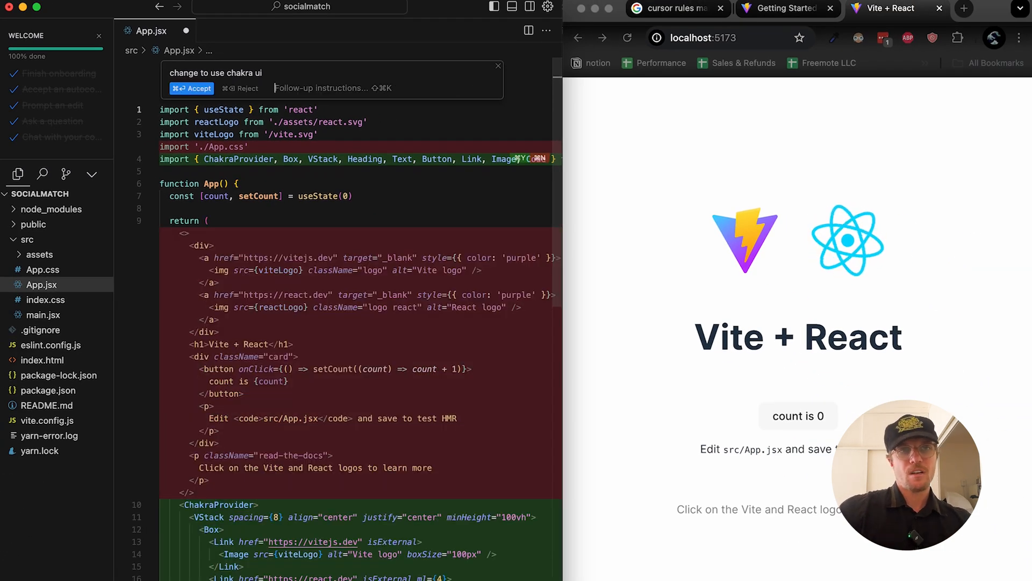
left_click(190, 88)
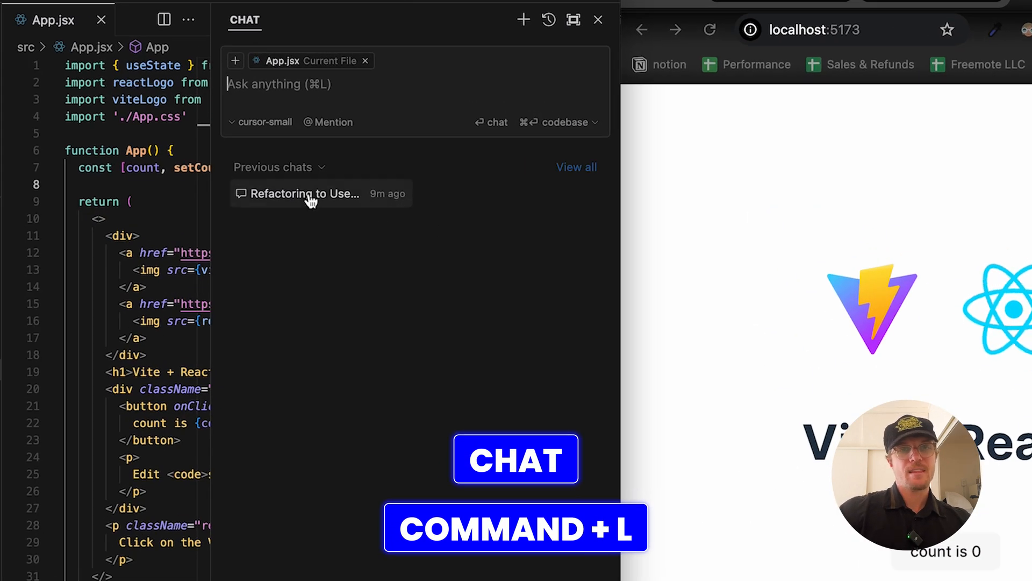
Step: Ask claude-3.5-sonnet in the AI chat to 'use chakra ui'
left_click(263, 122)
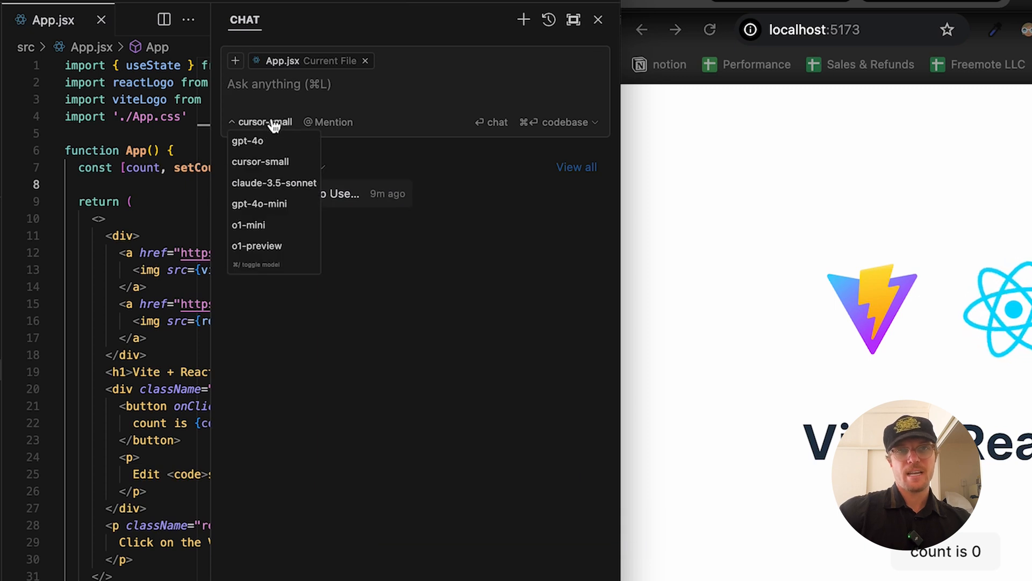
mouse_move(266, 209)
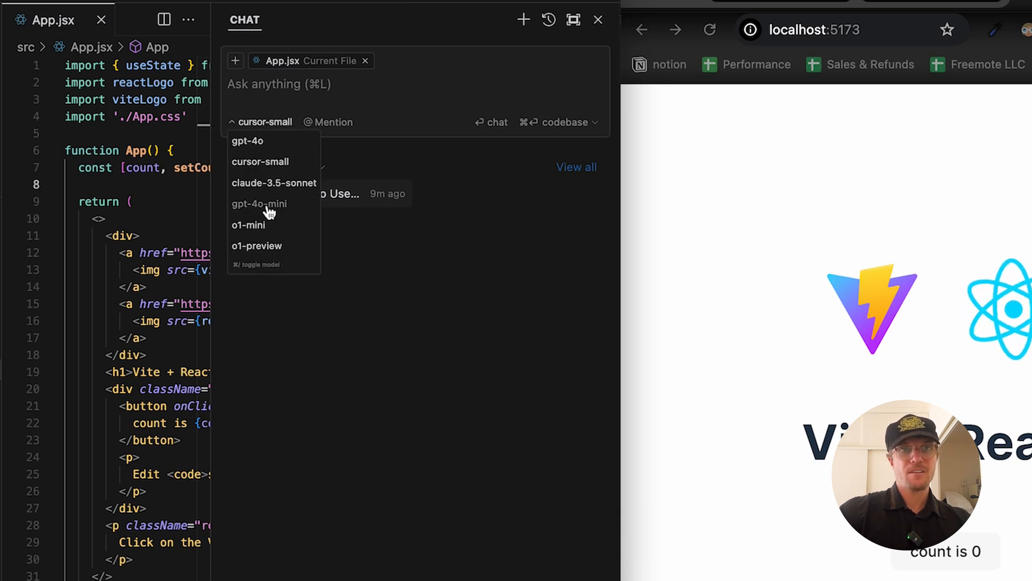
left_click(275, 183)
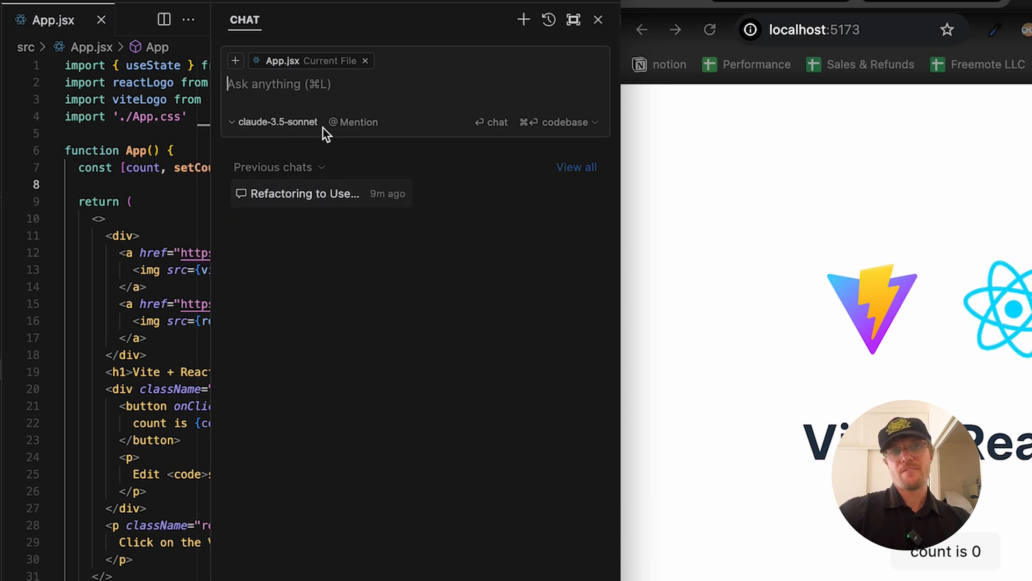
left_click(277, 122)
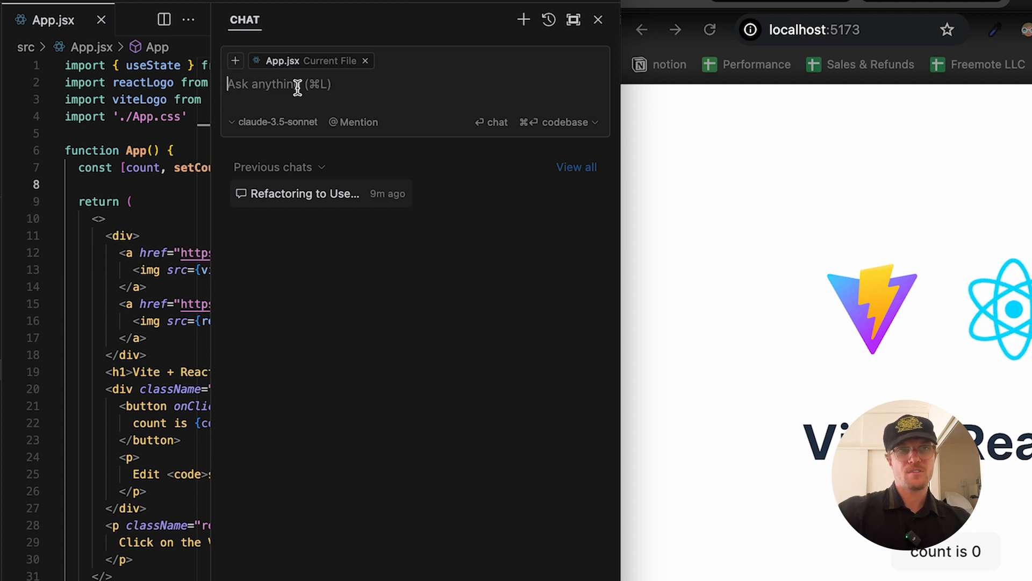
type("use chakra ui")
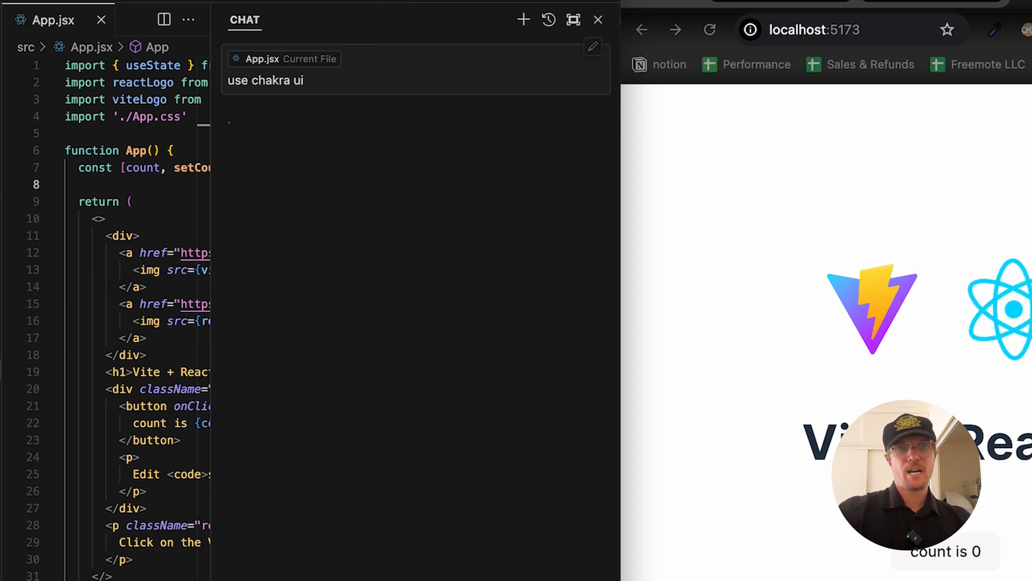
key("Return")
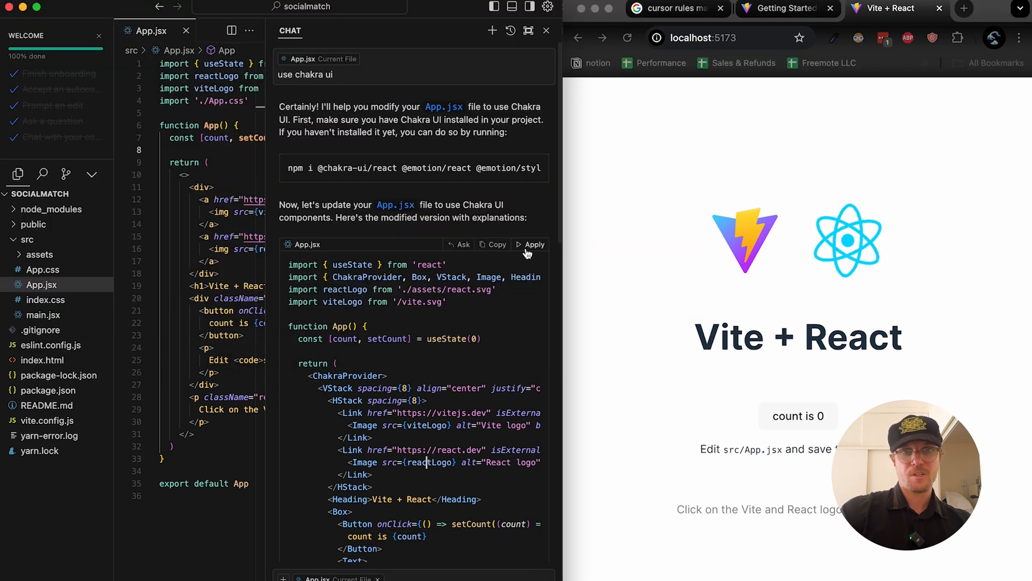
Step: Apply and accept the suggested Chakra UI code, then close the chat panel
left_click(534, 244)
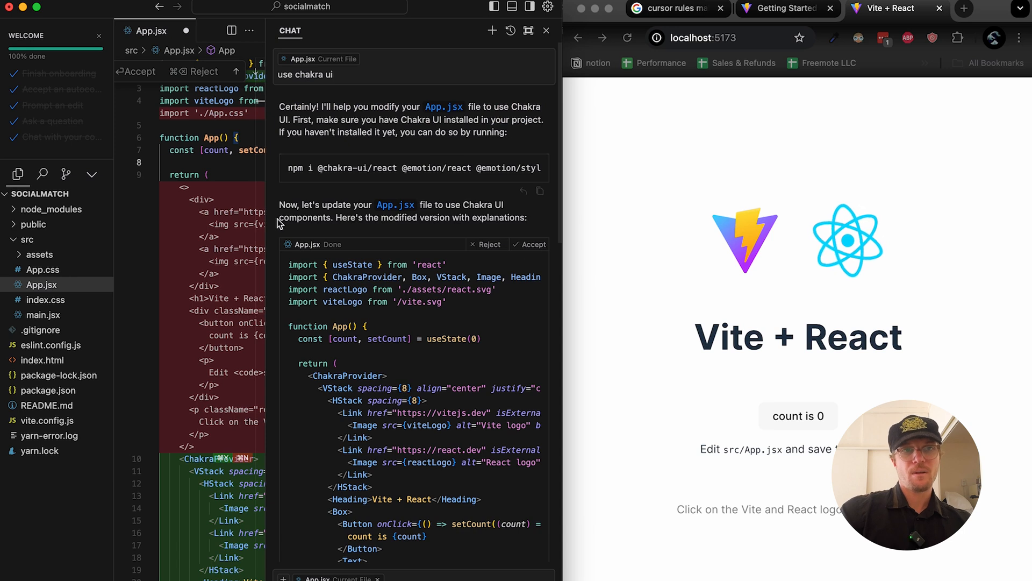
left_click(534, 244)
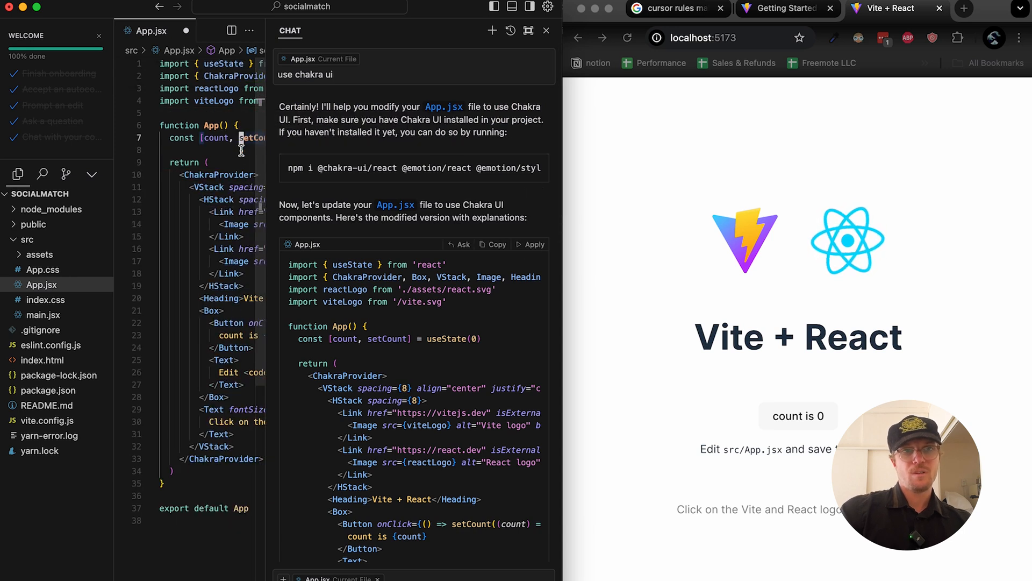
mouse_move(545, 30)
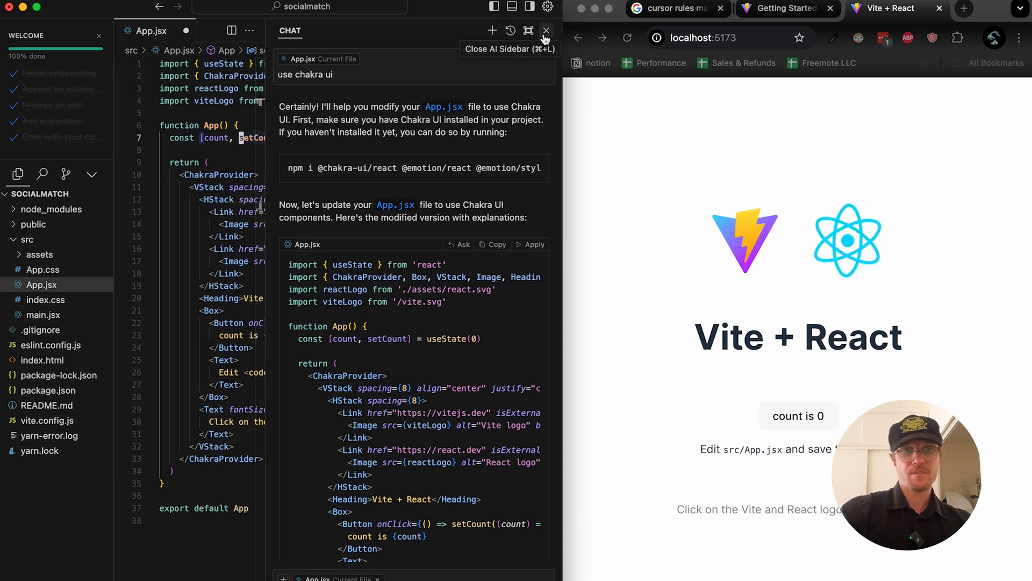
left_click(546, 30)
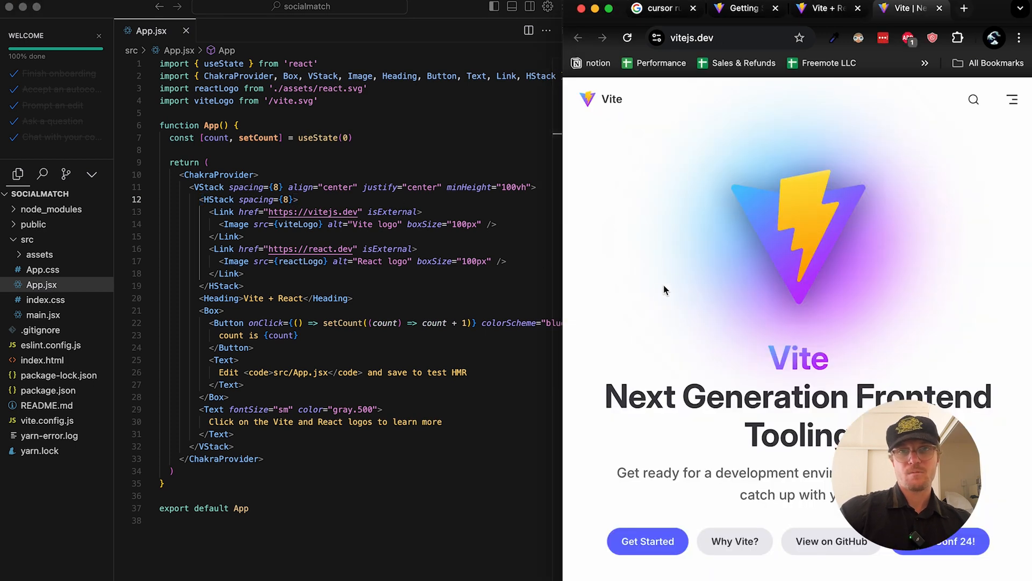
Step: Ask the AI to 'make it look a lot better' and accept the gradient, white-card restyle
left_click(892, 9)
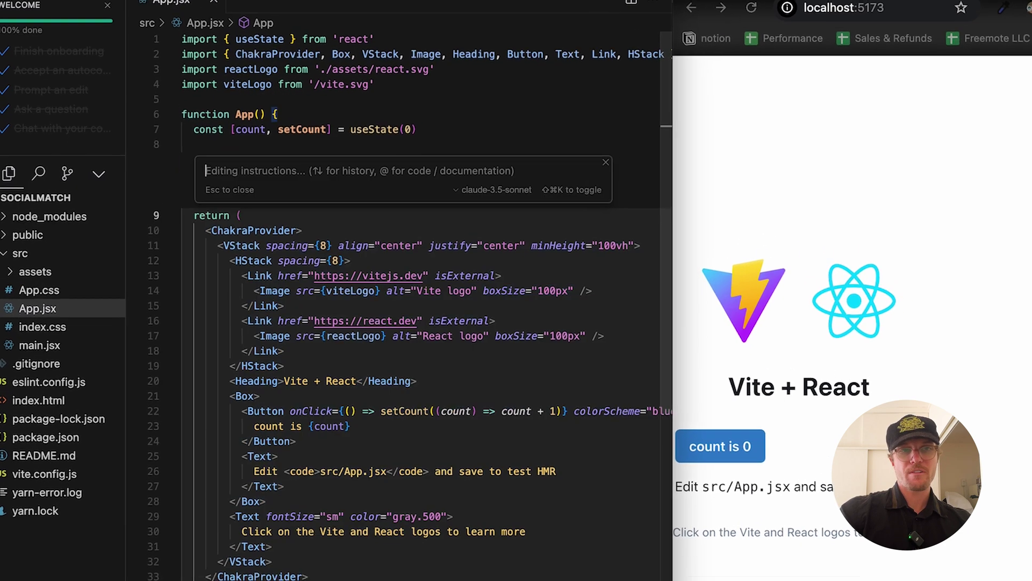
type("make it loo")
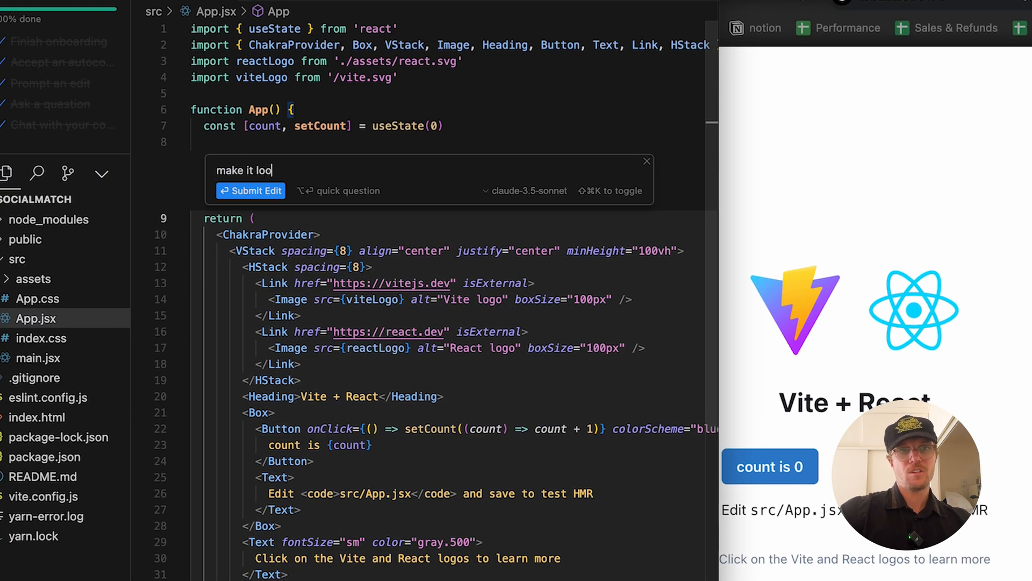
type("ok a lot better")
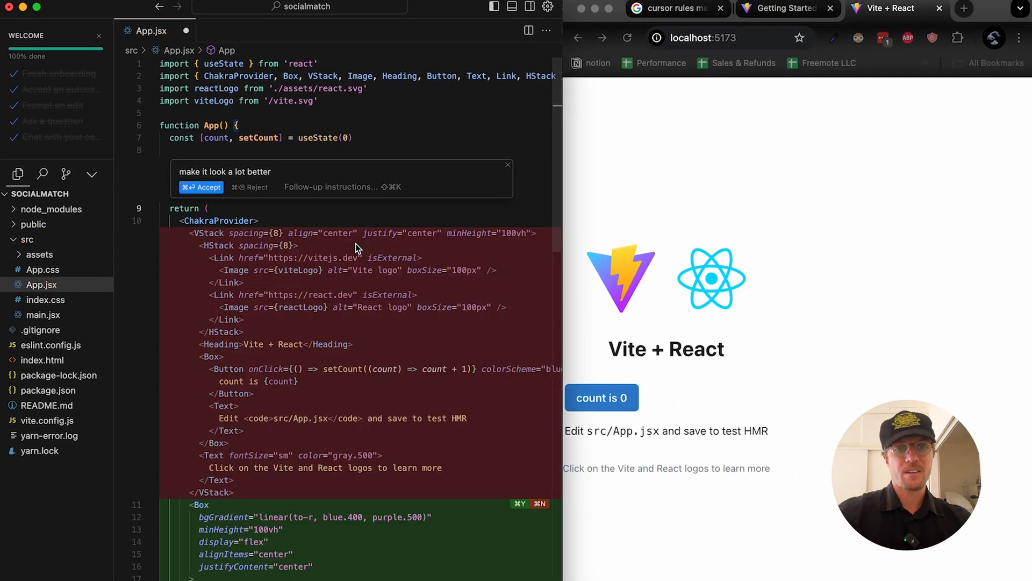
left_click(201, 187)
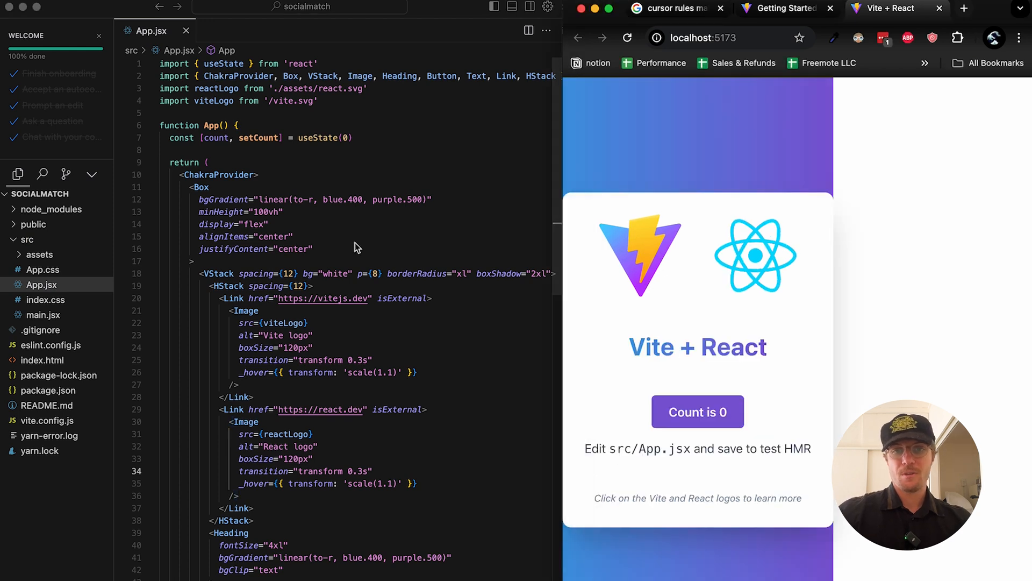
left_click(201, 187)
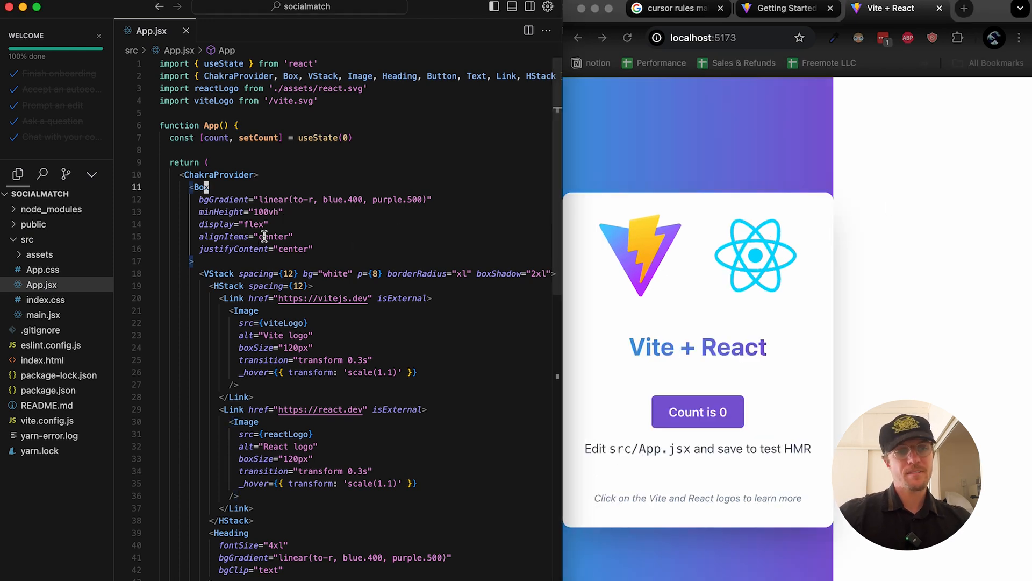
left_click(42, 270)
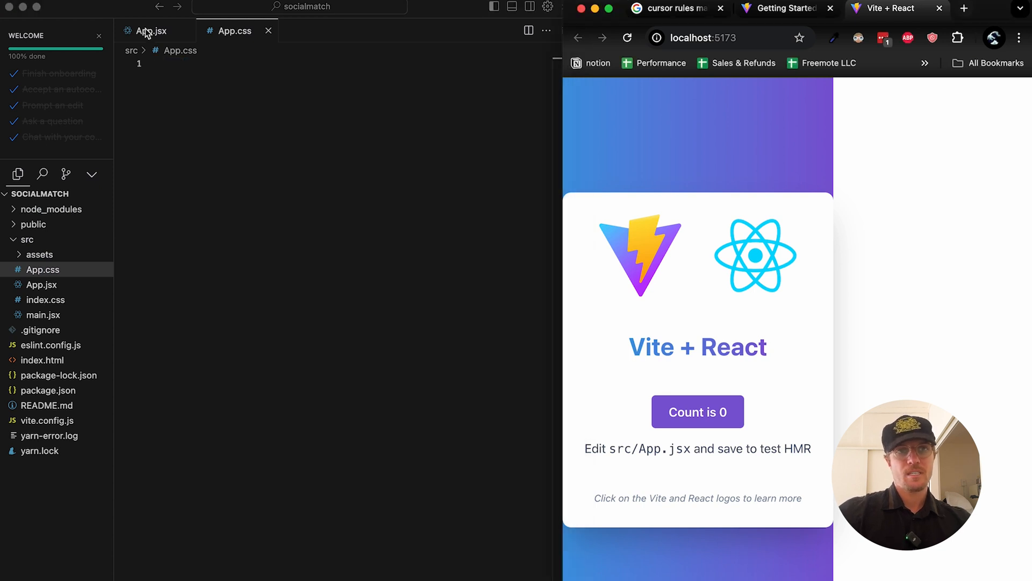
Step: Submit 'its not full width please change' on App.jsx, then open index.css
left_click(151, 30)
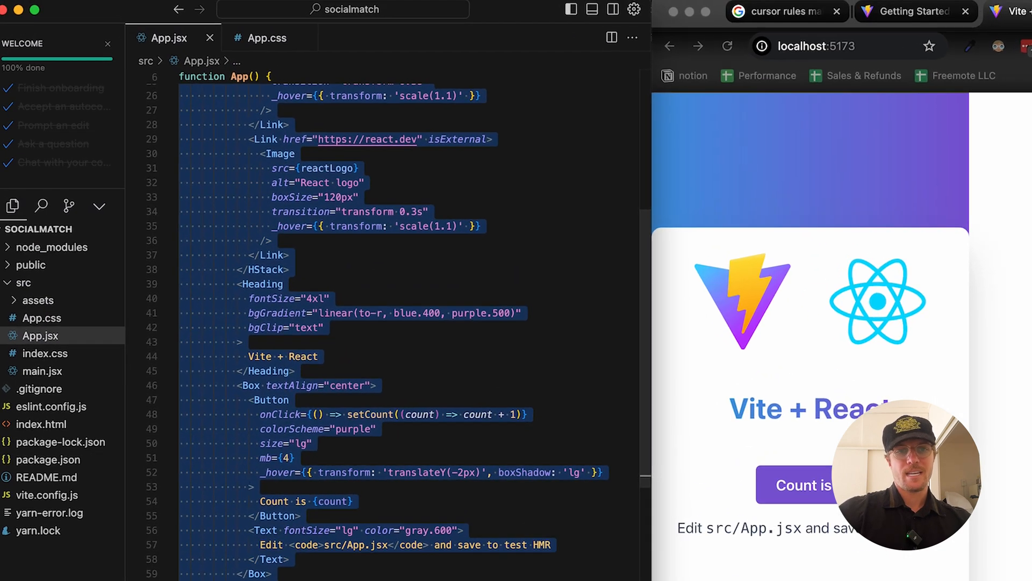
type("its not full width please chang")
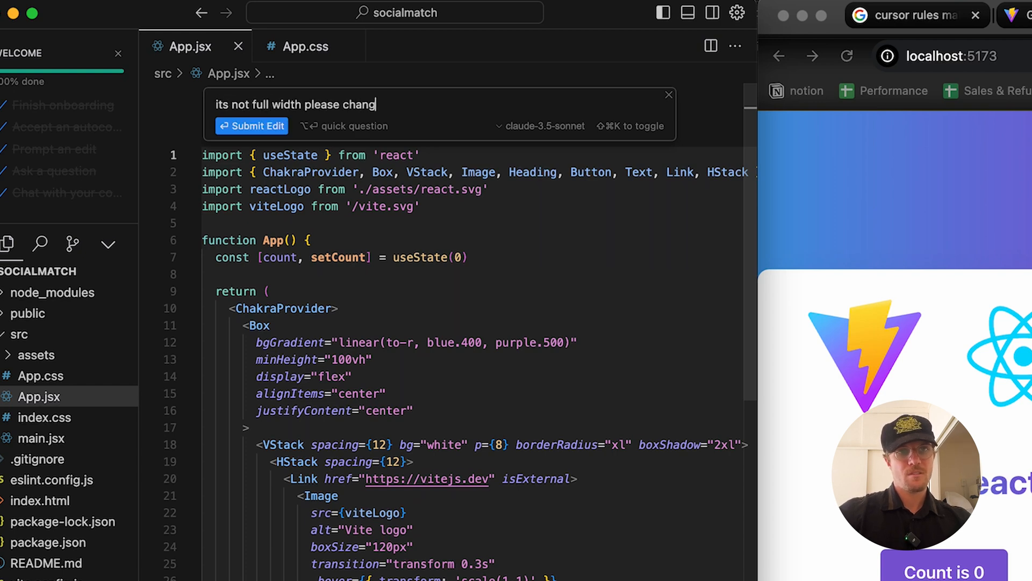
left_click(252, 126)
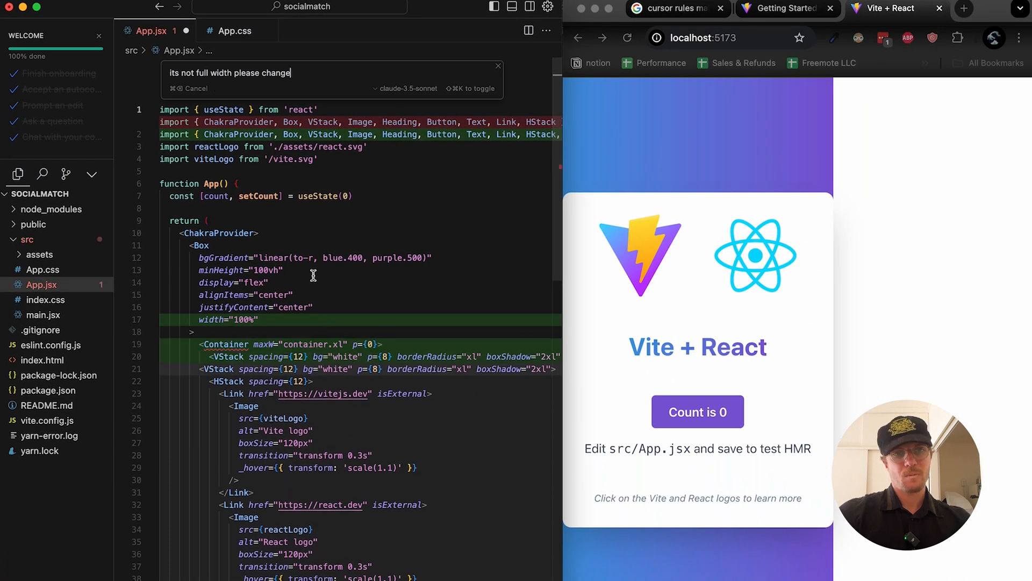
scroll("down", 3)
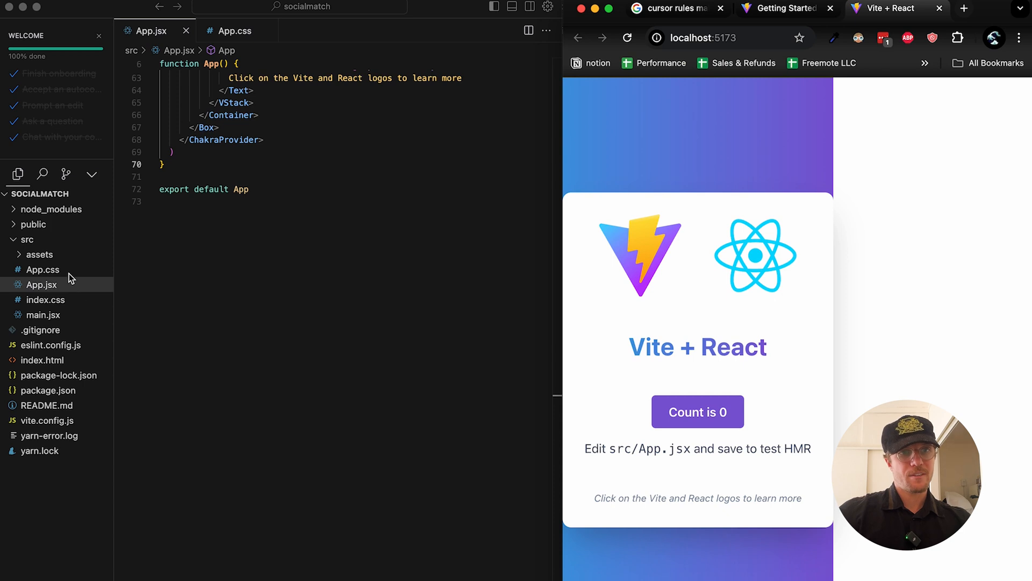
left_click(45, 299)
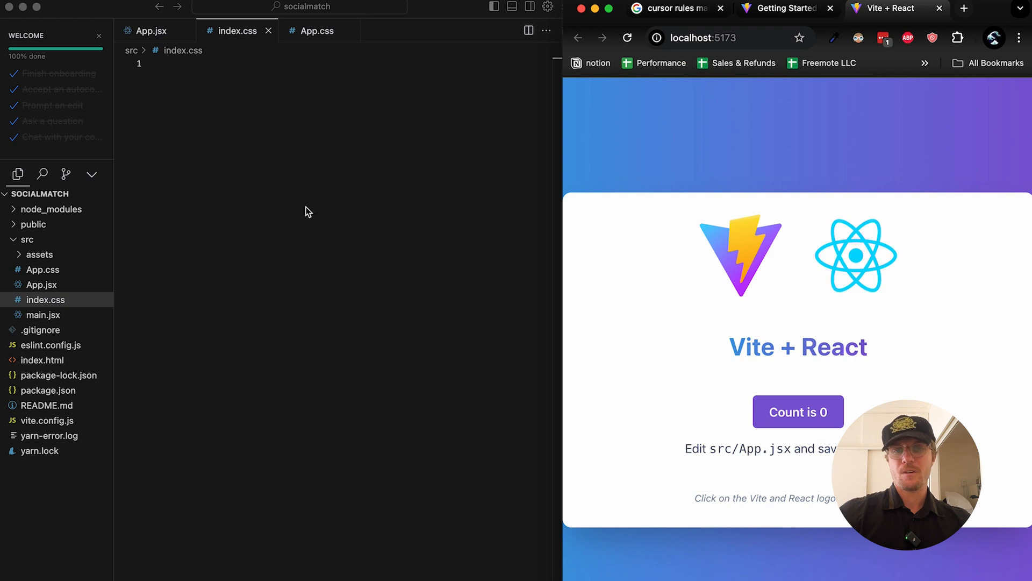
mouse_move(432, 204)
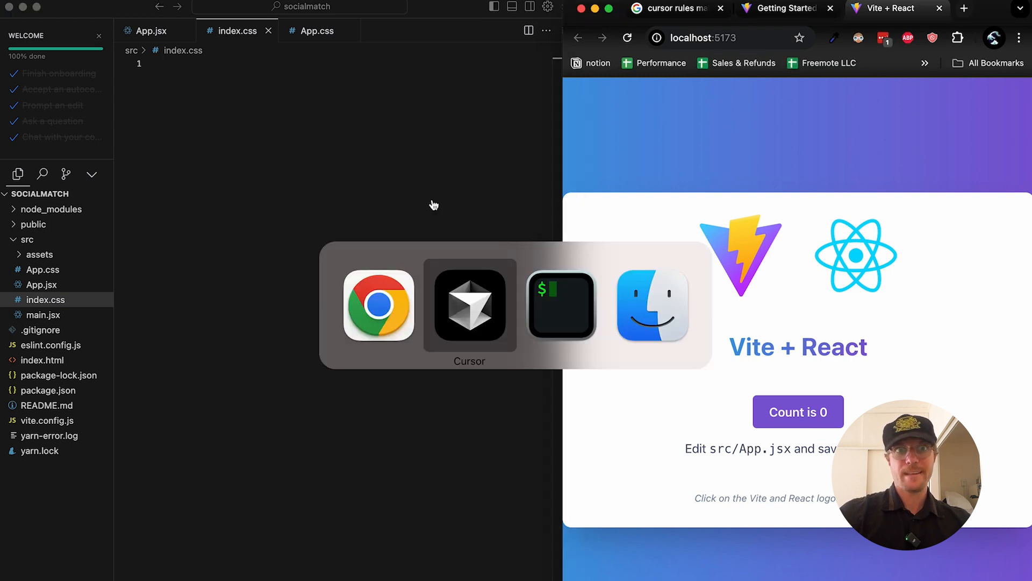
left_click(378, 305)
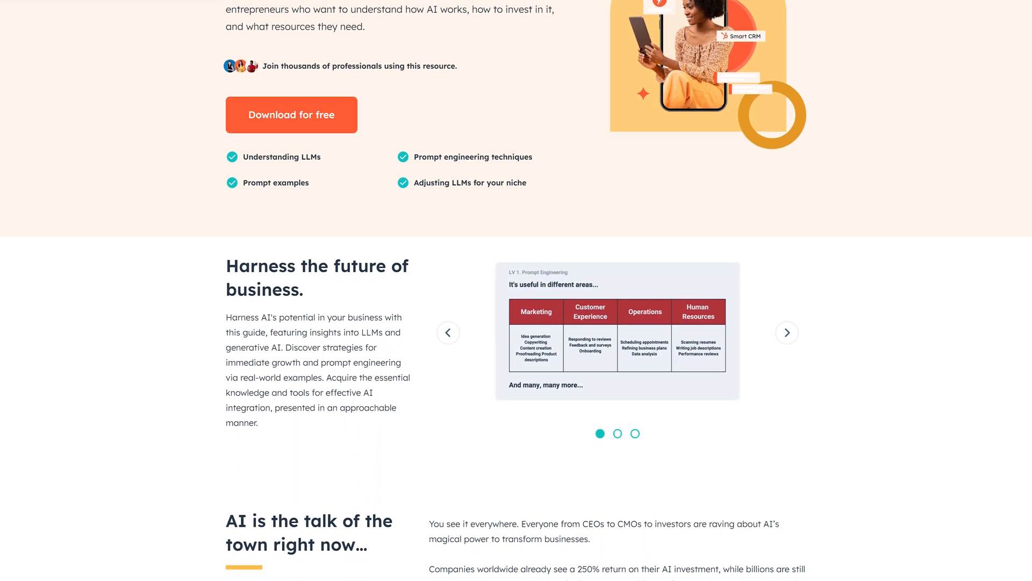
scroll("down", 3)
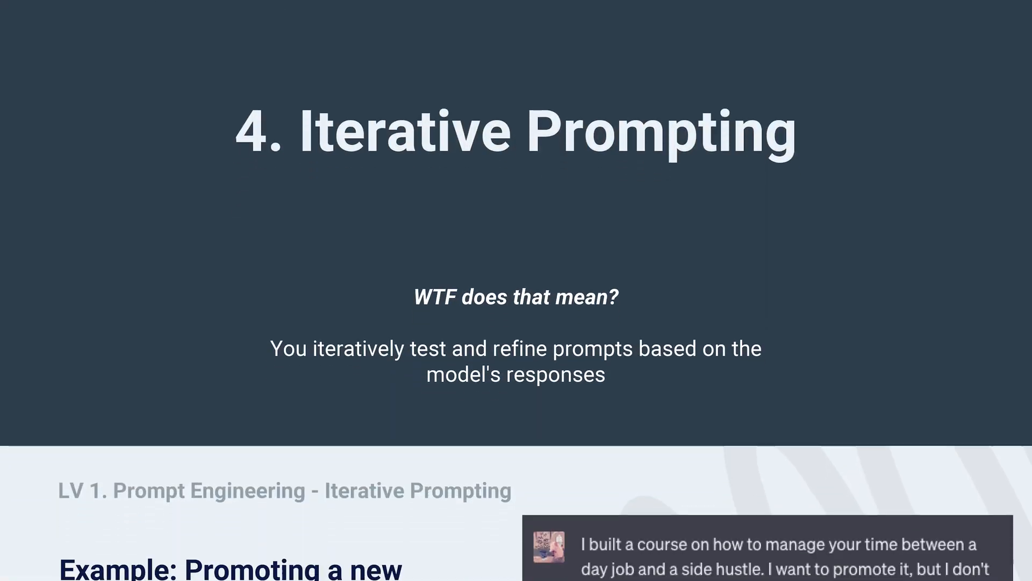
scroll("down", 3)
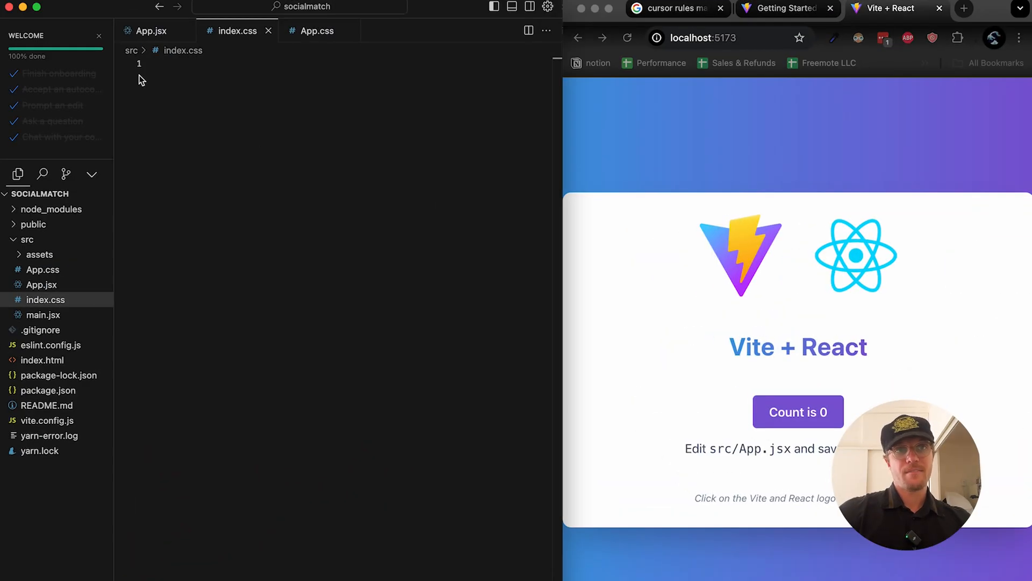
Step: Attach App.jsx and type a prompt for a styled login component displayed in the app
left_click(150, 30)
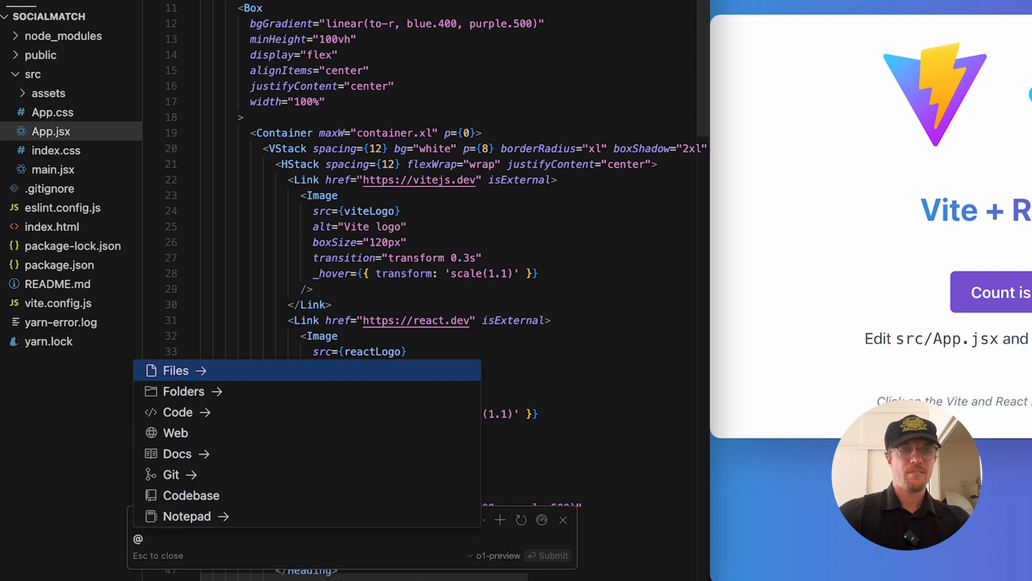
mouse_move(178, 412)
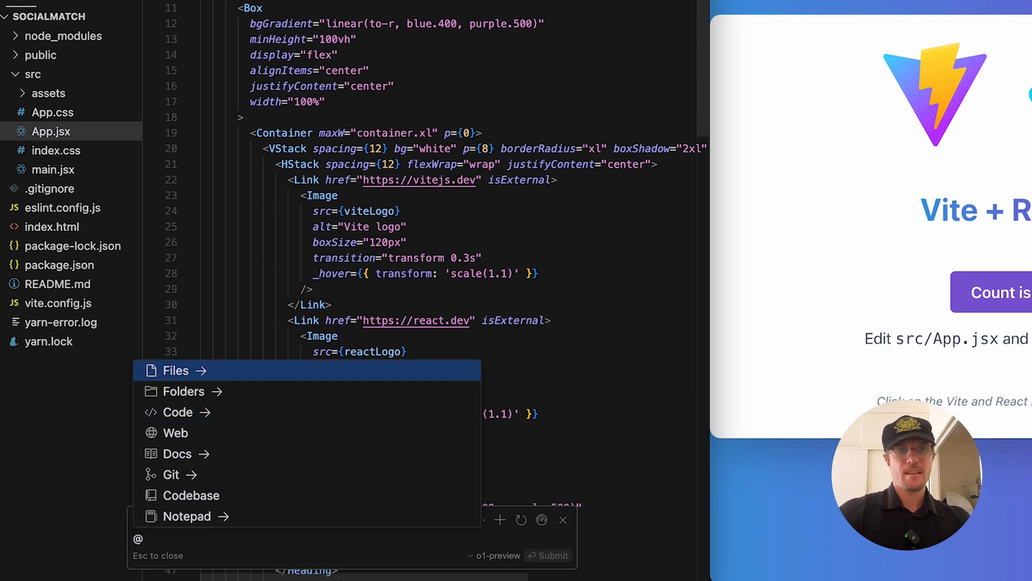
left_click(176, 370)
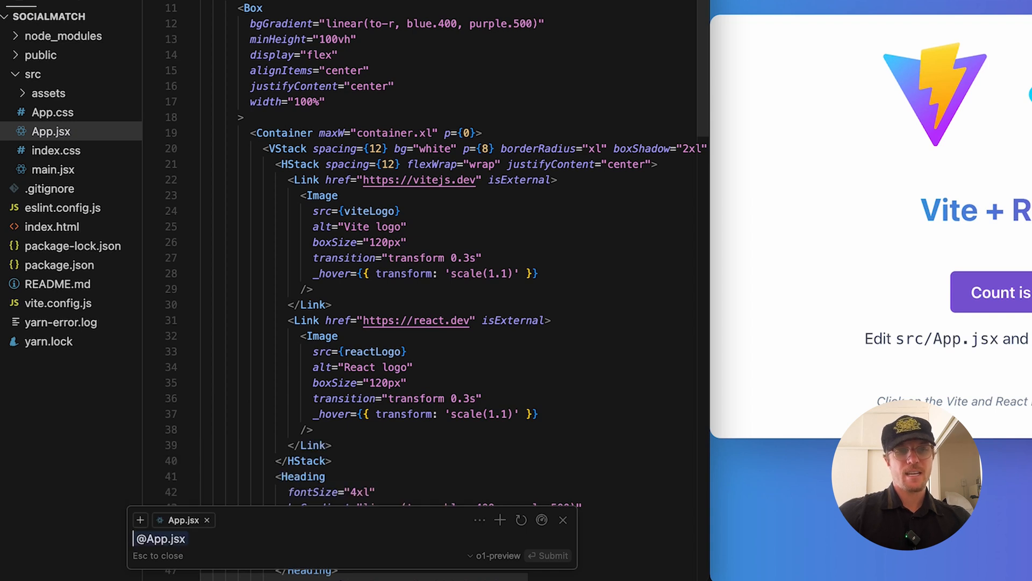
type("create a new co")
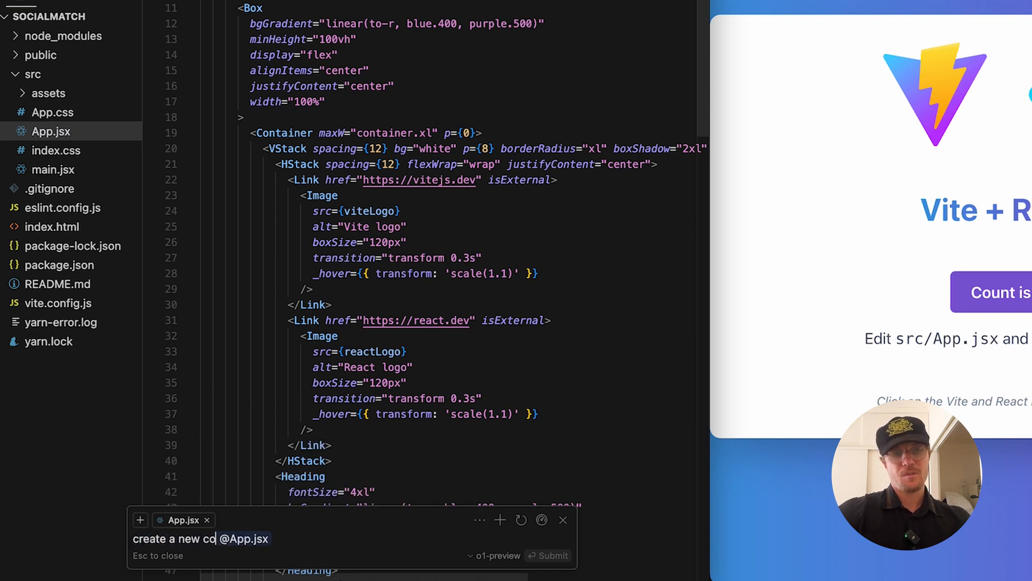
type("mponent in the style of")
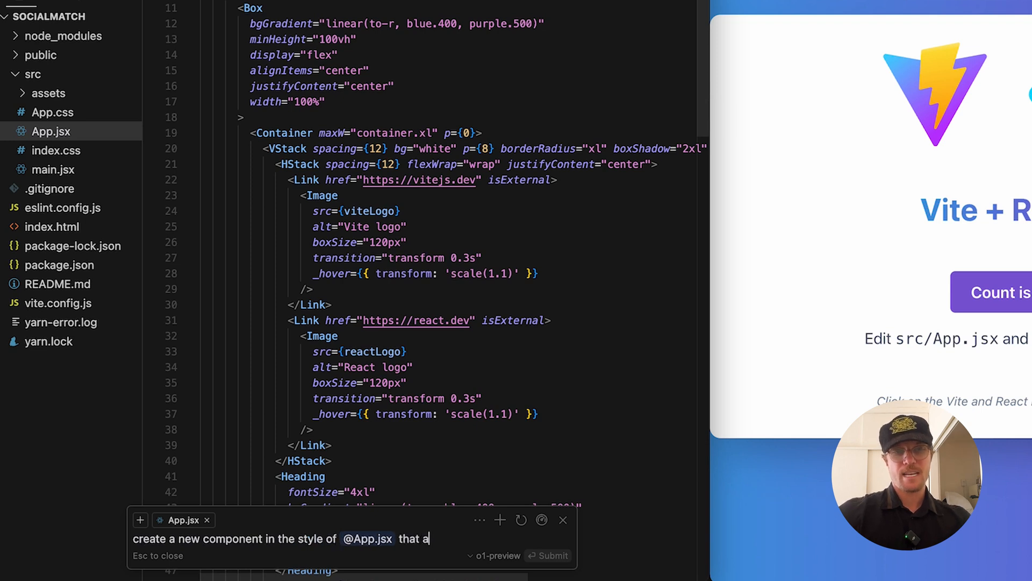
type("llows a user to")
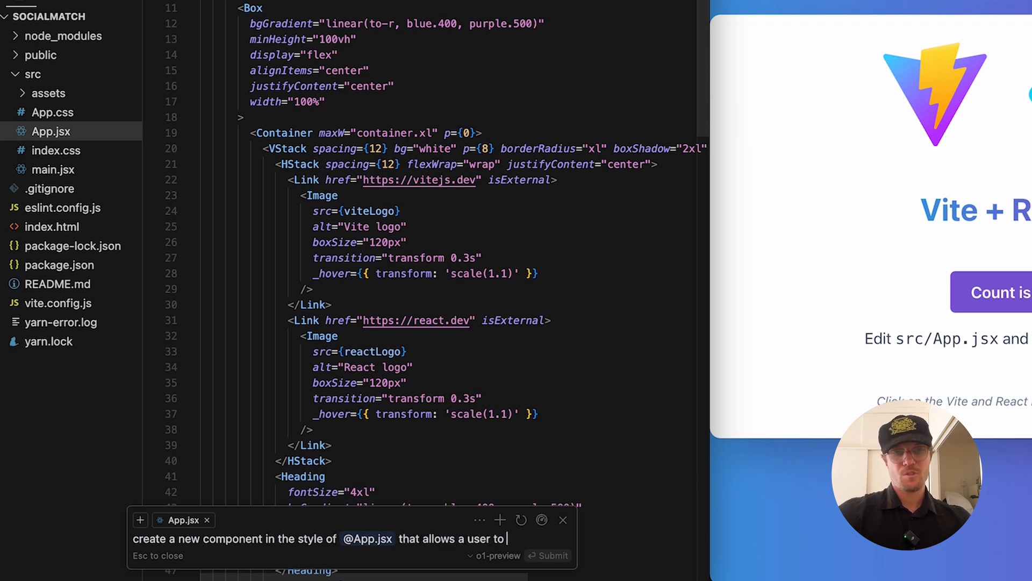
type("log in, and imp")
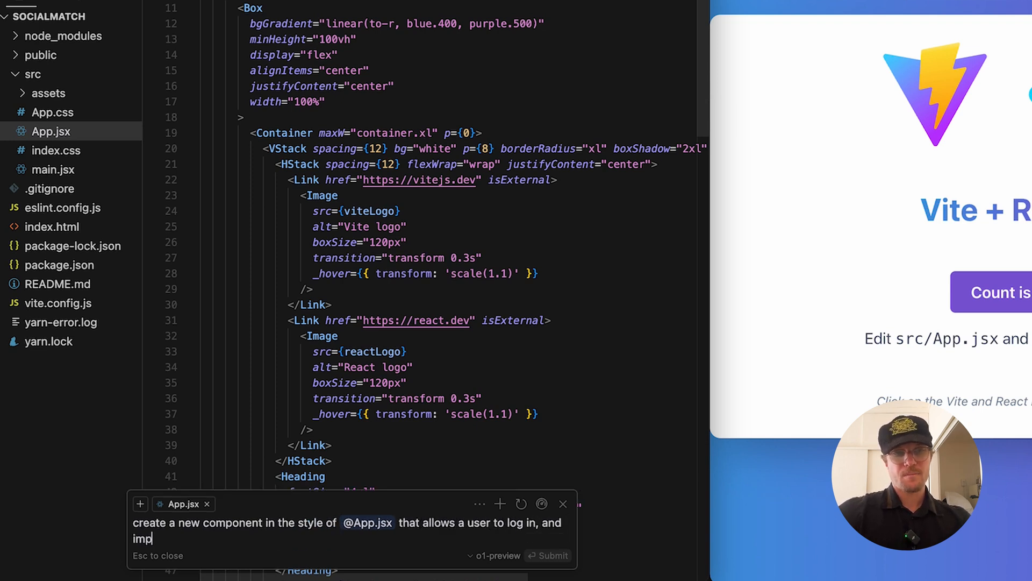
type("ort and display in ap")
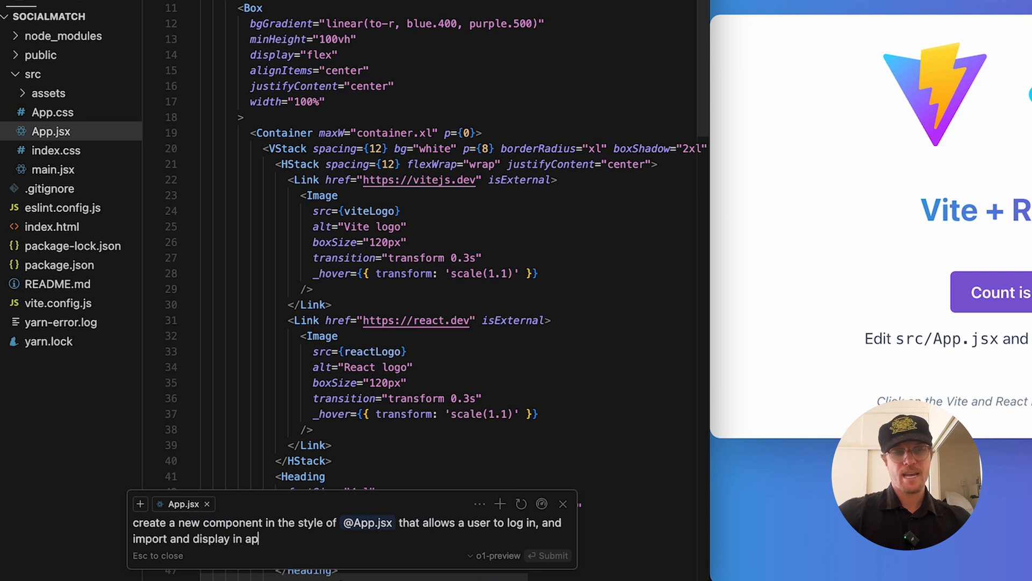
Step: Submit the login-component request, then cancel the generation
left_click(555, 555)
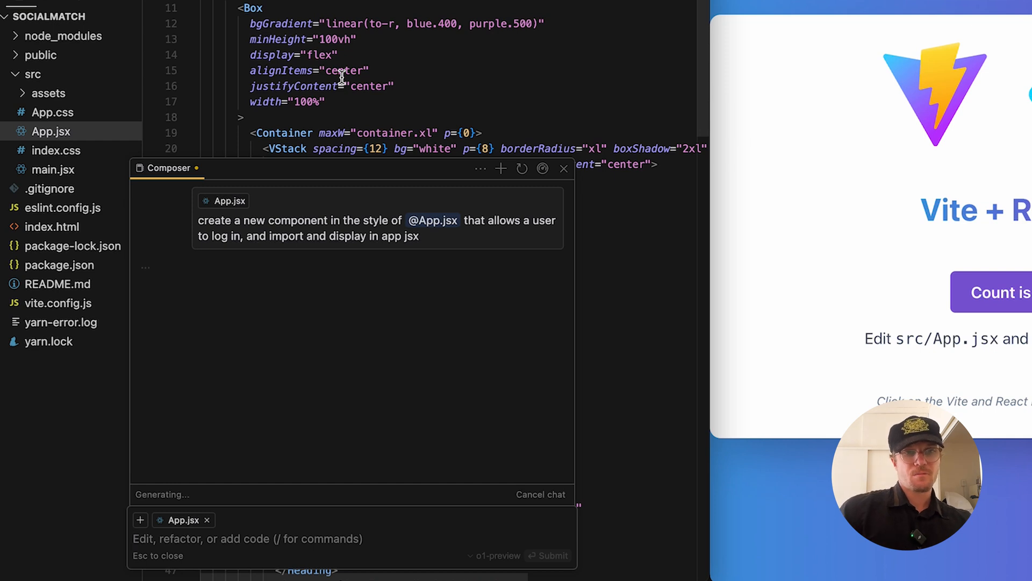
mouse_move(283, 211)
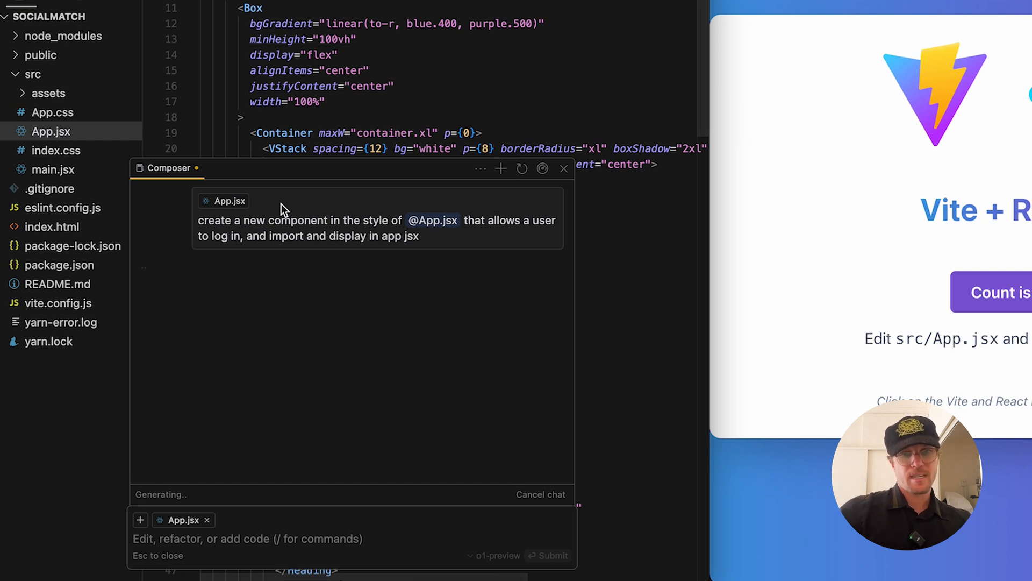
left_click(540, 494)
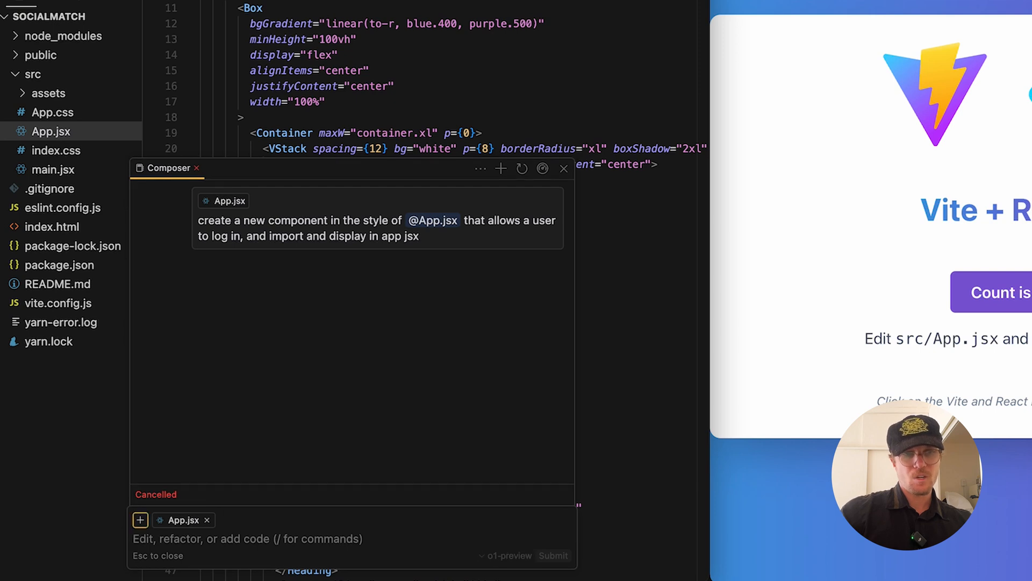
left_click(563, 169)
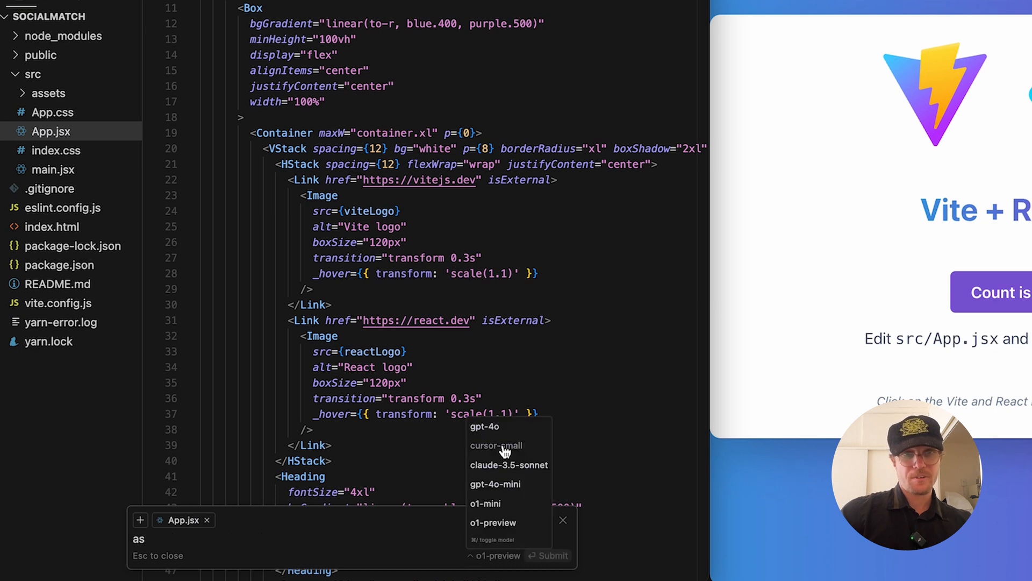
left_click(509, 464)
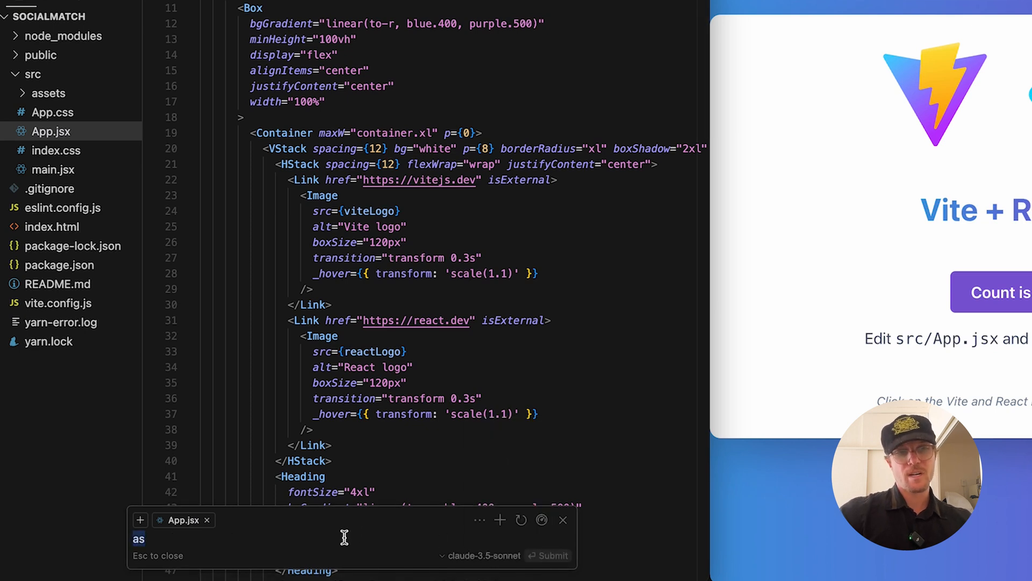
type("generate a new lo")
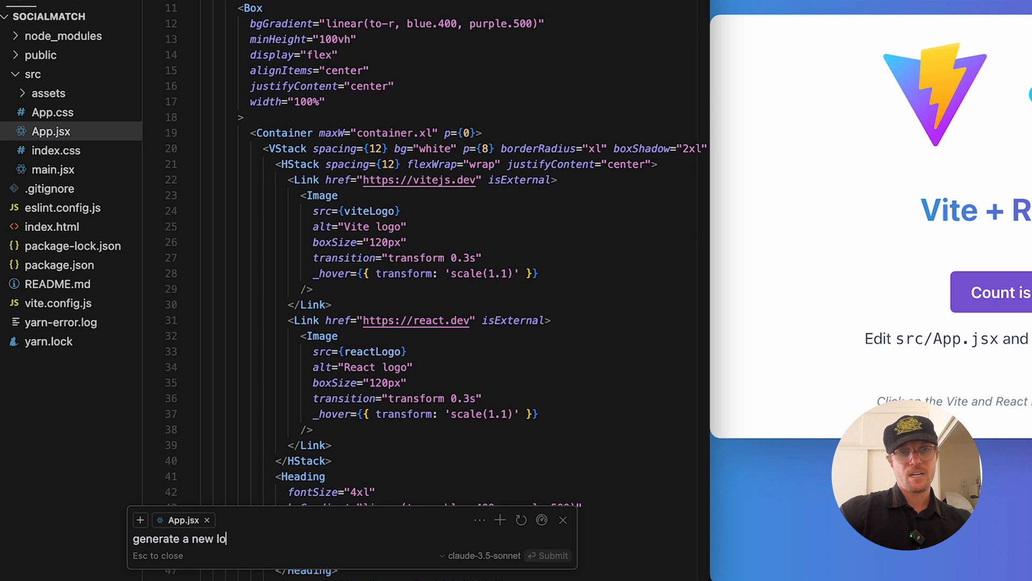
type("gin component, import it and disp")
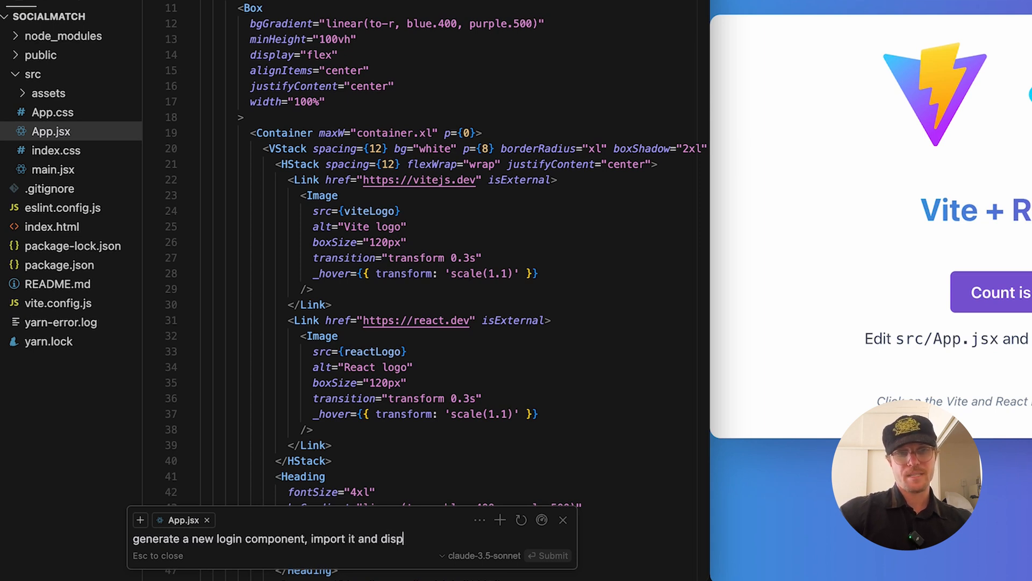
type("lay in @app")
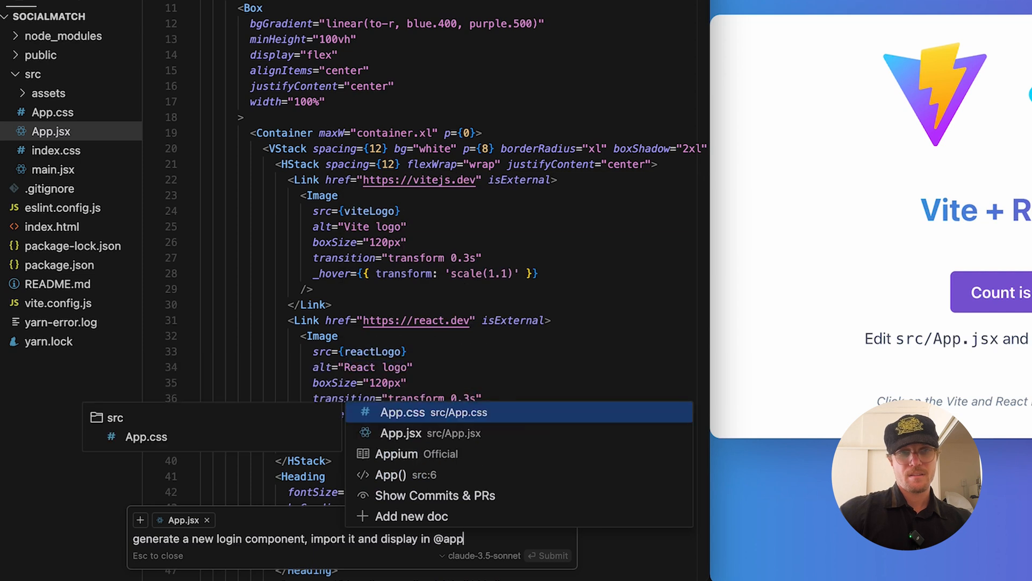
left_click(553, 555)
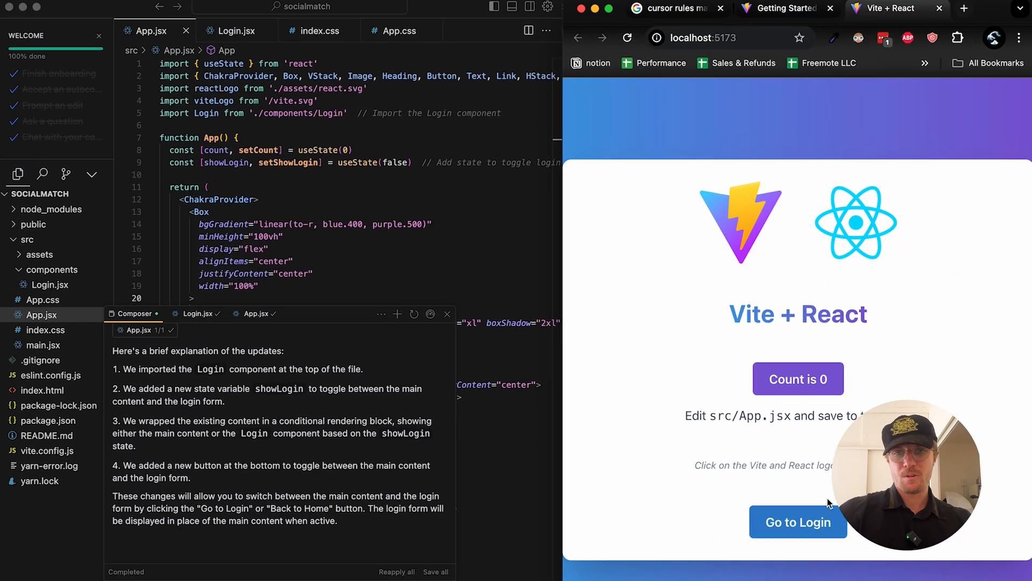
Step: Test the running page with Go to Login, then Back to Home
left_click(798, 522)
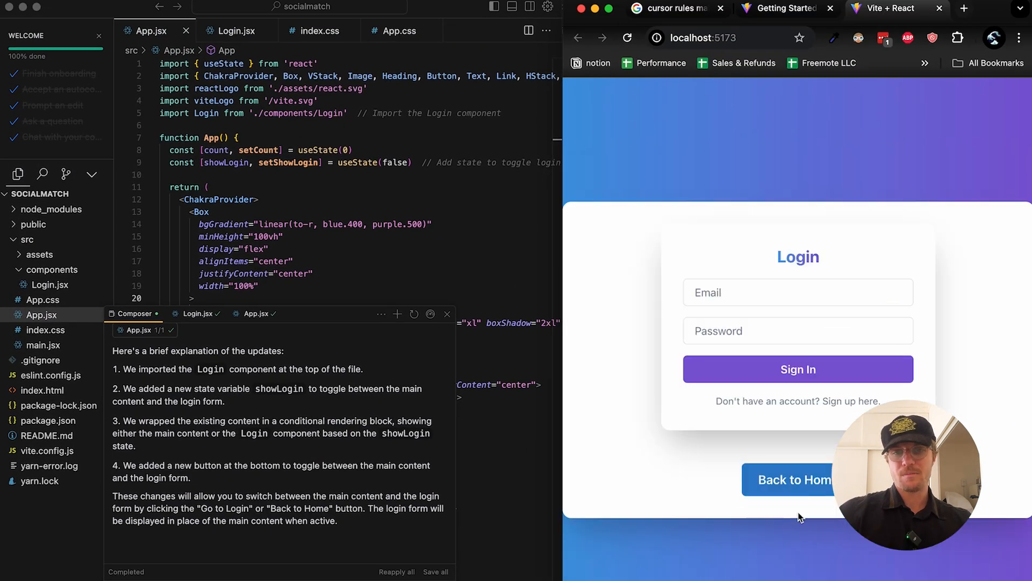
left_click(790, 479)
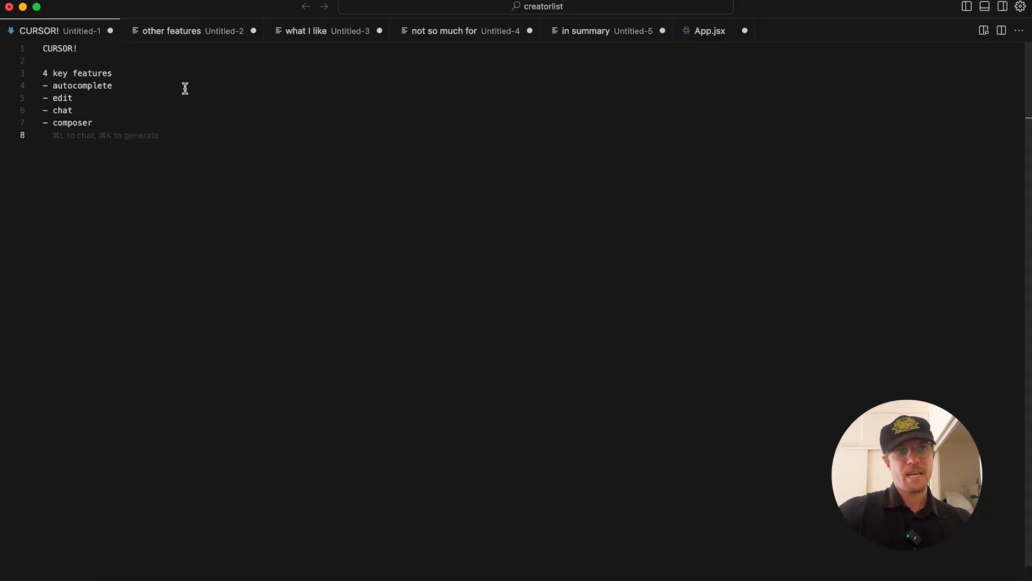
Step: Show the 'other features' notes and the Chrome 'cursor rules maker' search
left_click(171, 30)
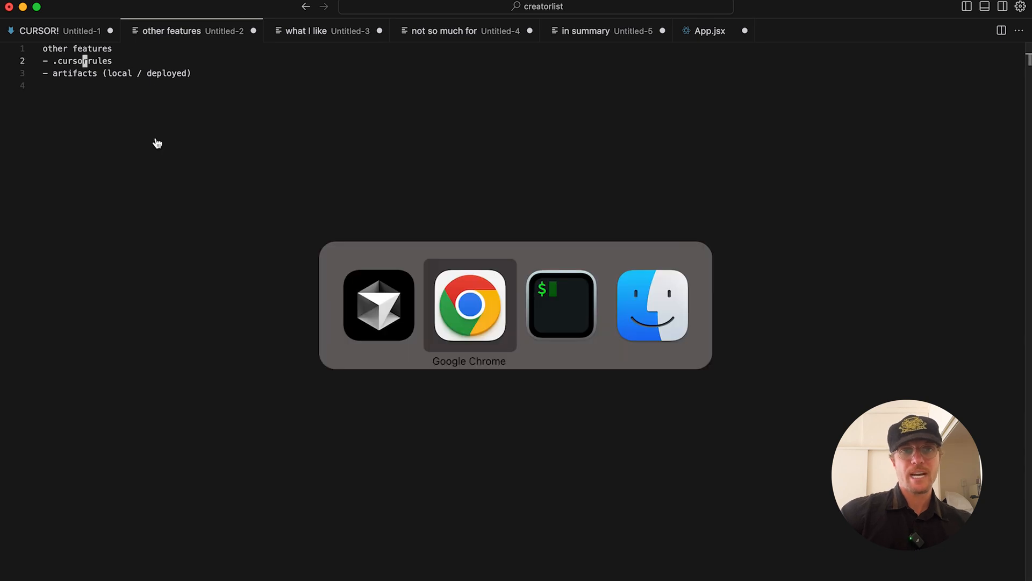
left_click(469, 305)
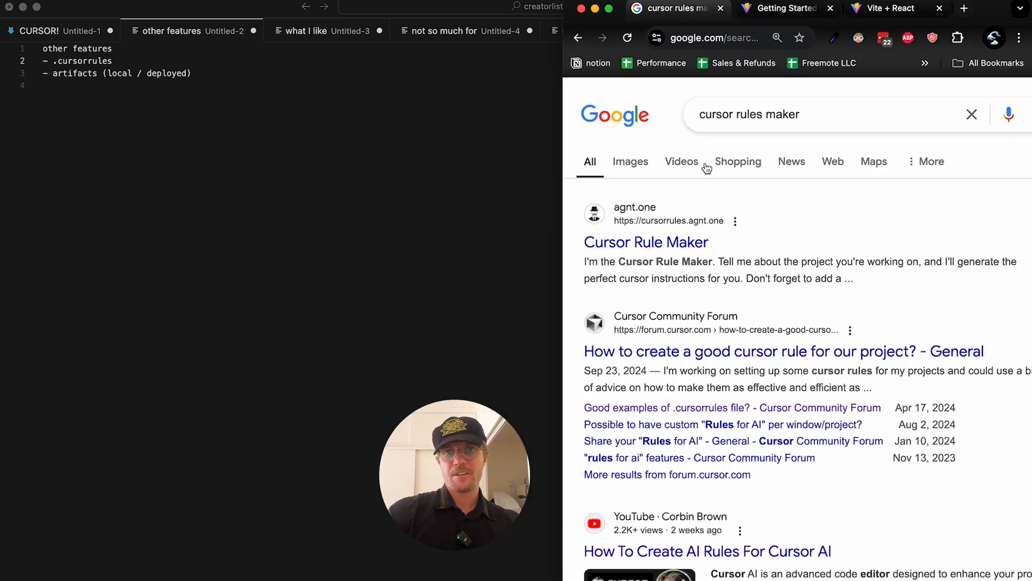
Step: Open Cursor Rule Maker and scroll through the generated Next.js, shadcn, Supabase .cursorrules JSON
left_click(645, 243)
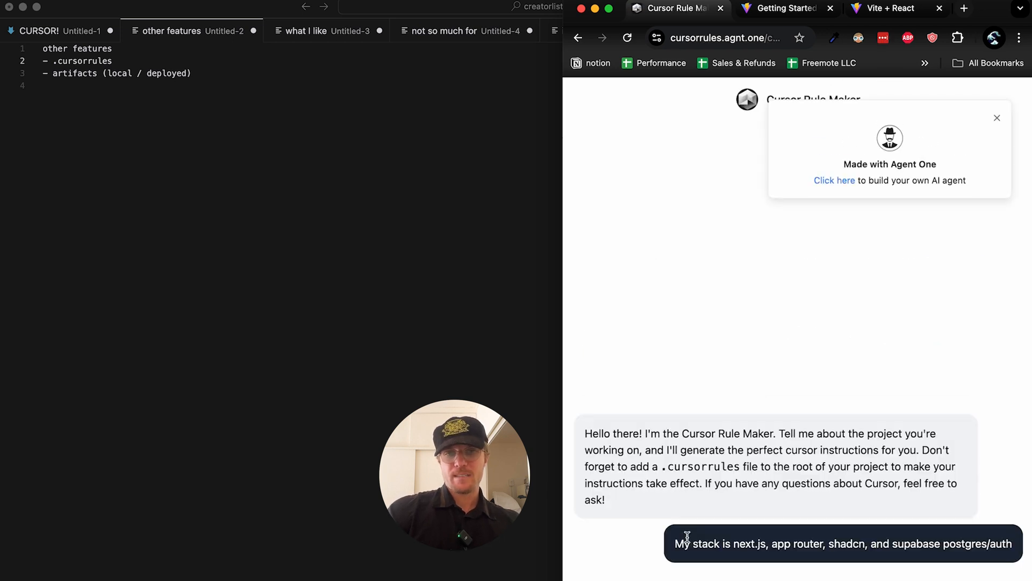
mouse_move(904, 211)
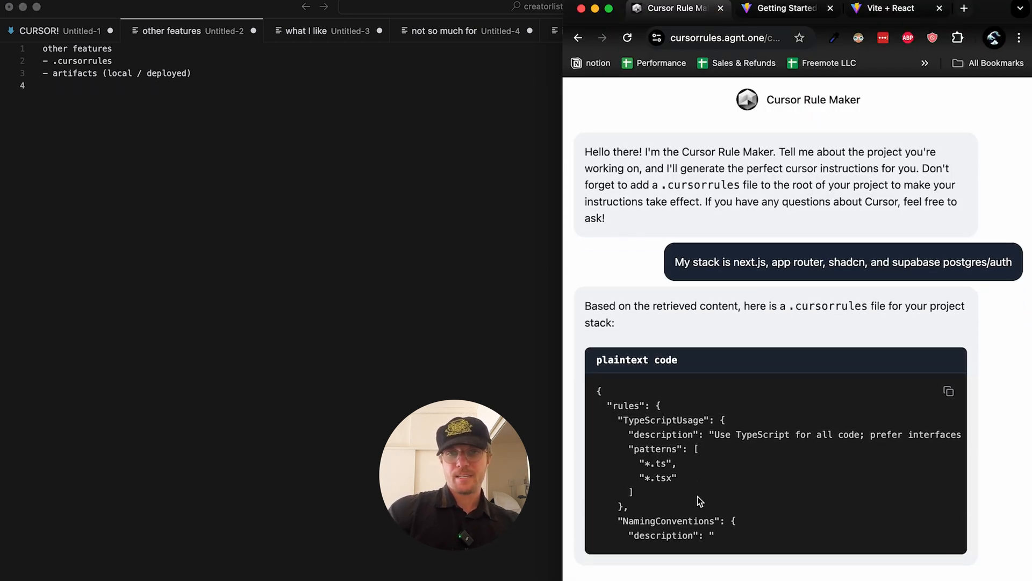
scroll("down", 3)
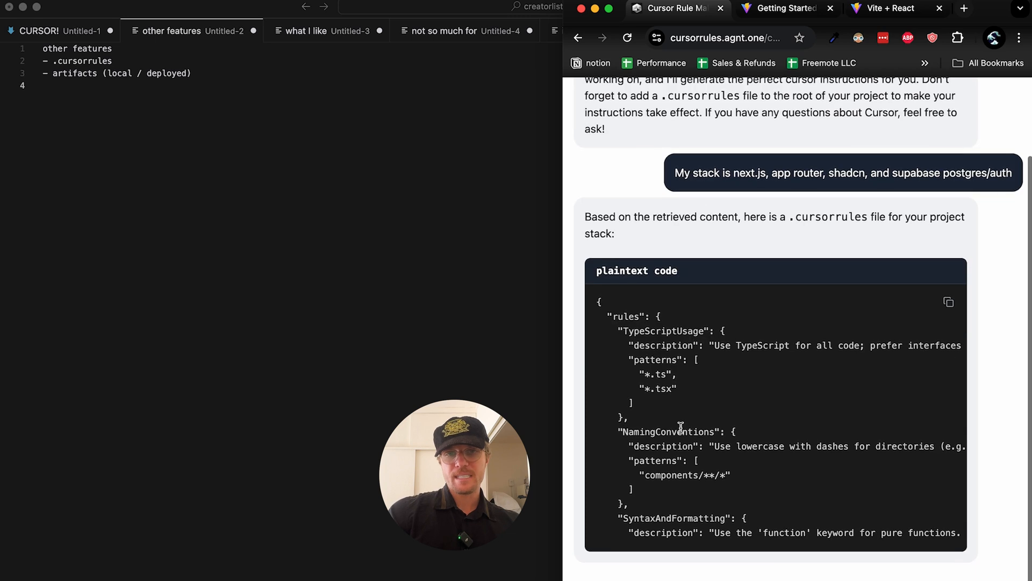
scroll("down", 3)
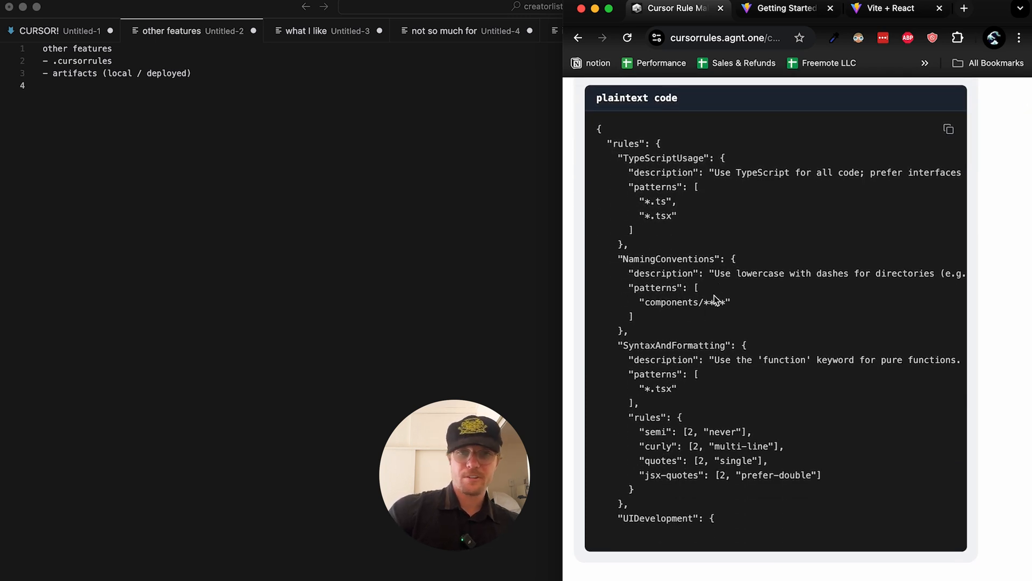
scroll("down", 3)
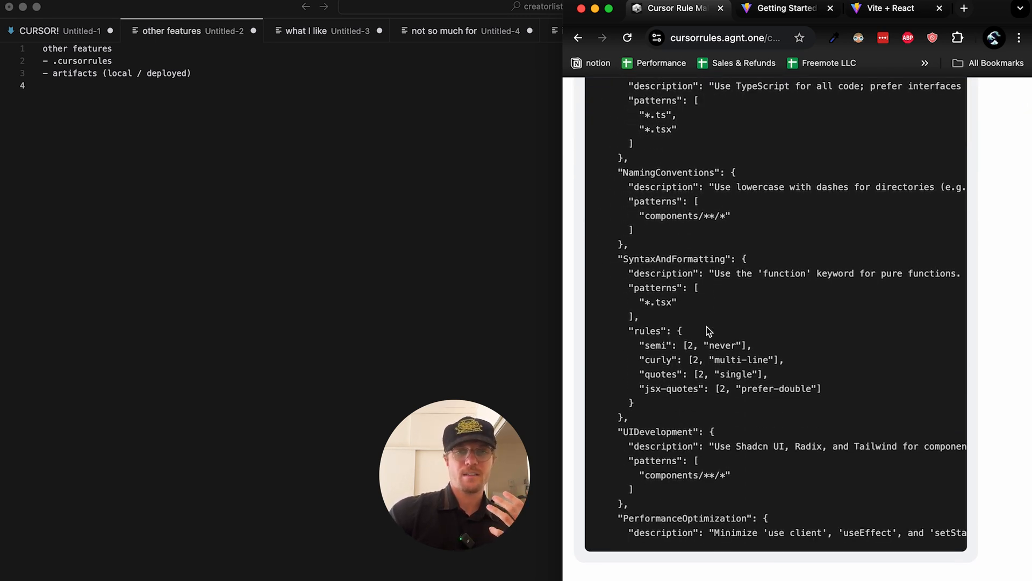
scroll("down", 3)
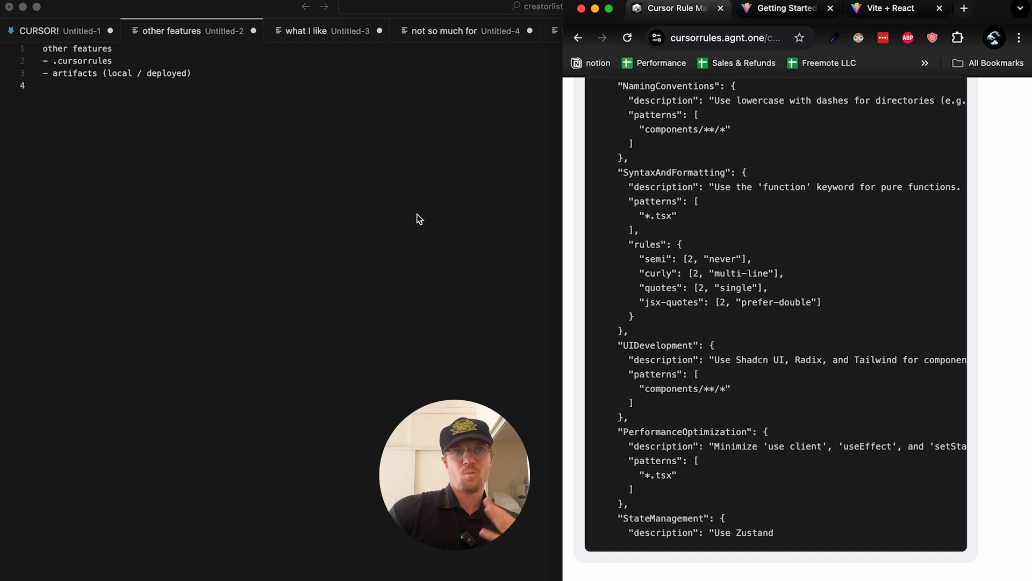
scroll("down", 3)
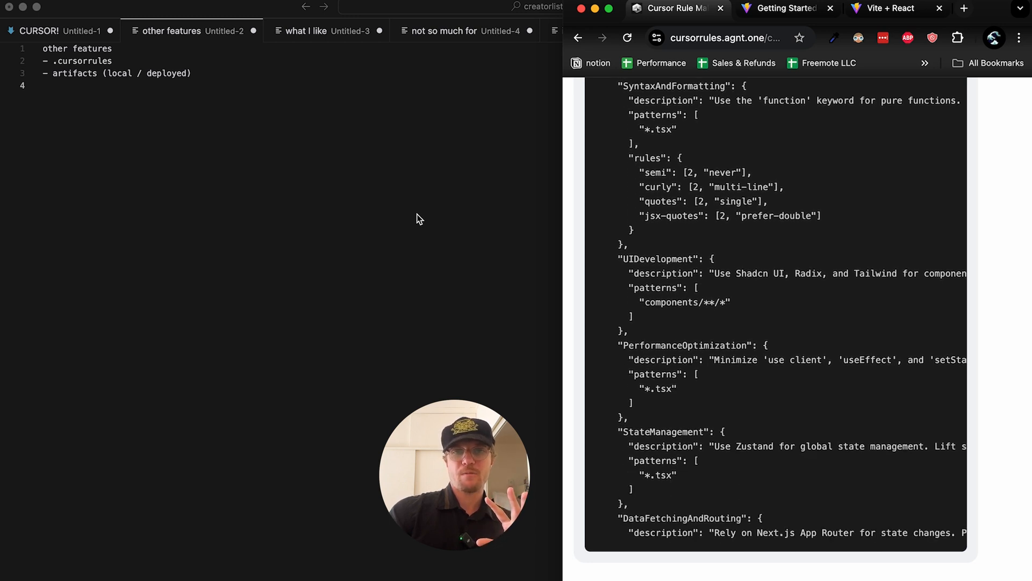
scroll("down", 3)
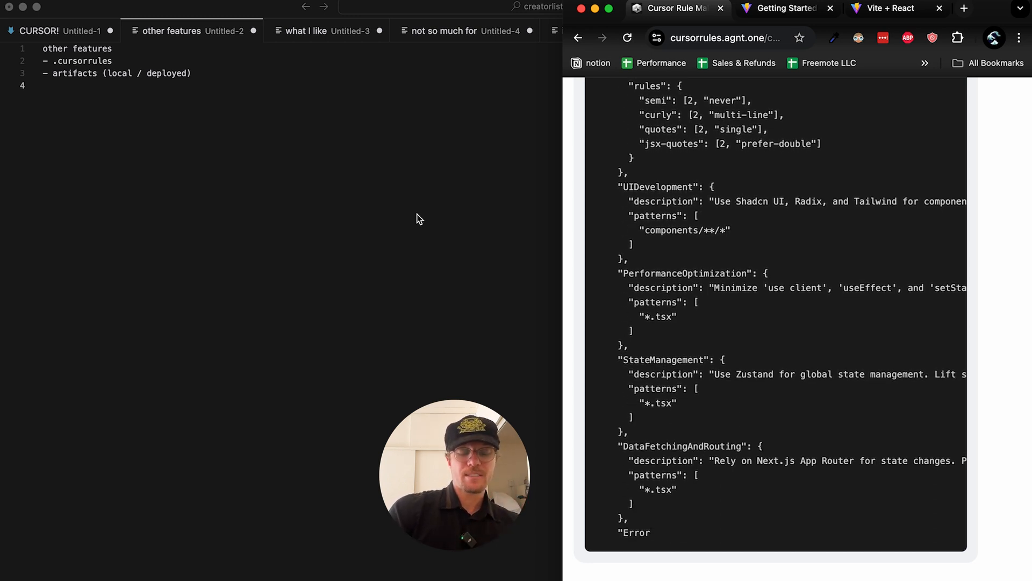
scroll("down", 3)
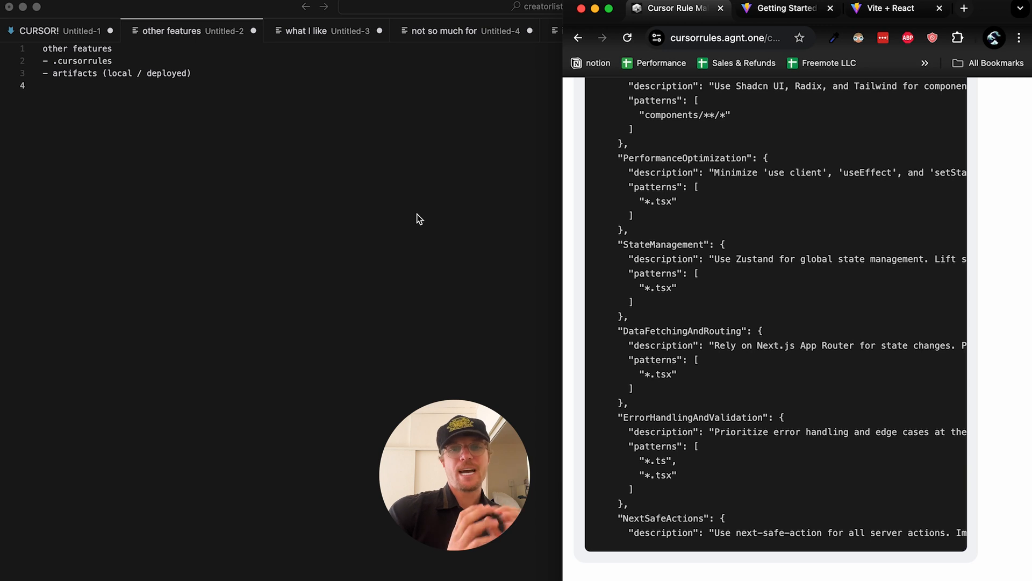
scroll("down", 3)
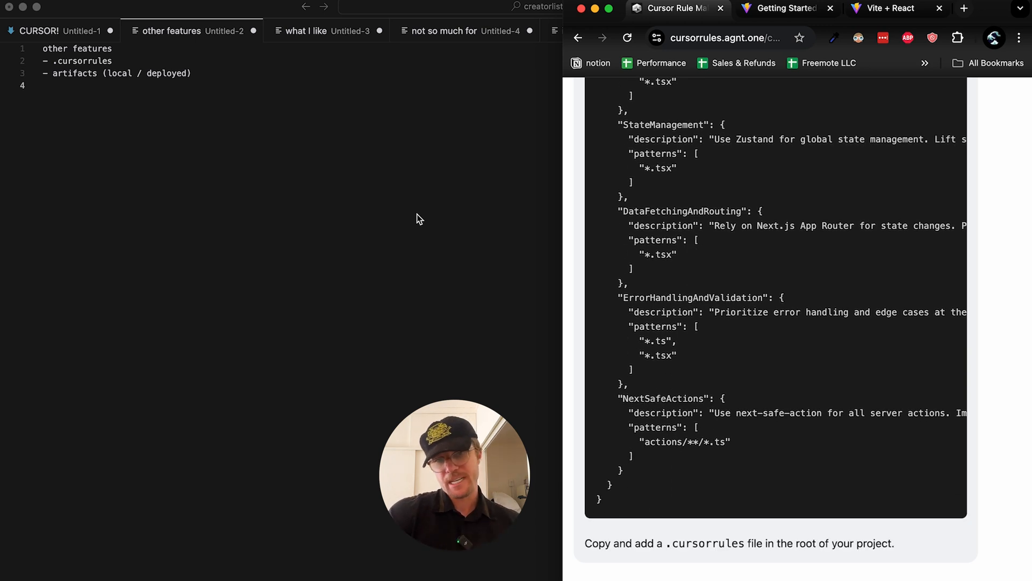
scroll("down", 3)
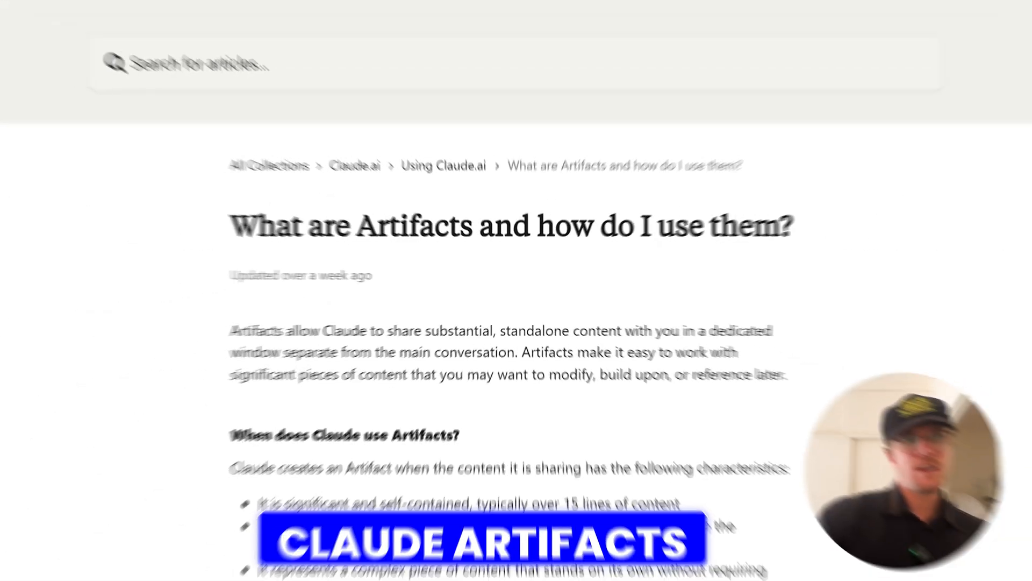
Step: Scroll down through the Claude help article 'What are Artifacts and how do I use them?'
scroll("down", 3)
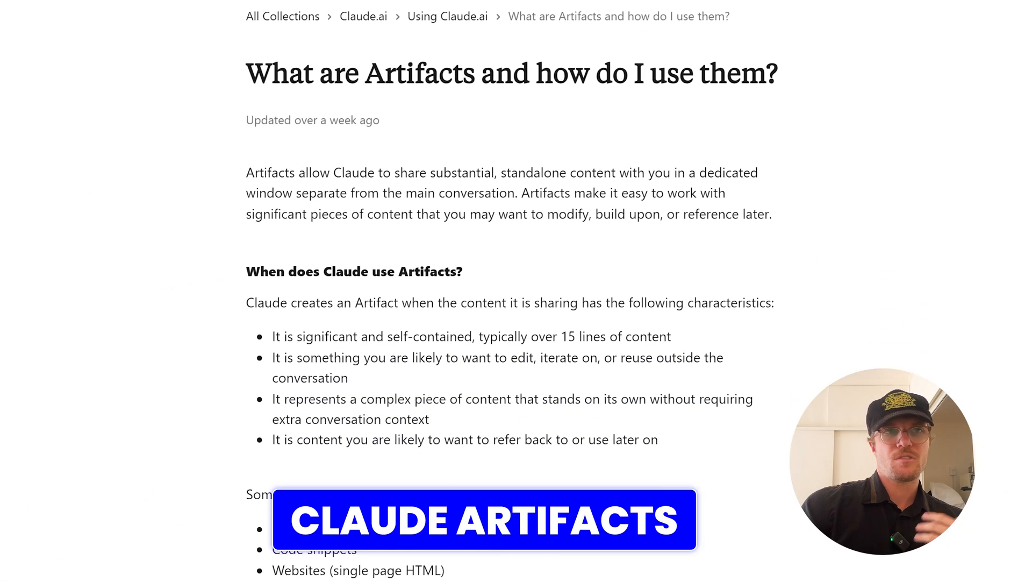
scroll("down", 3)
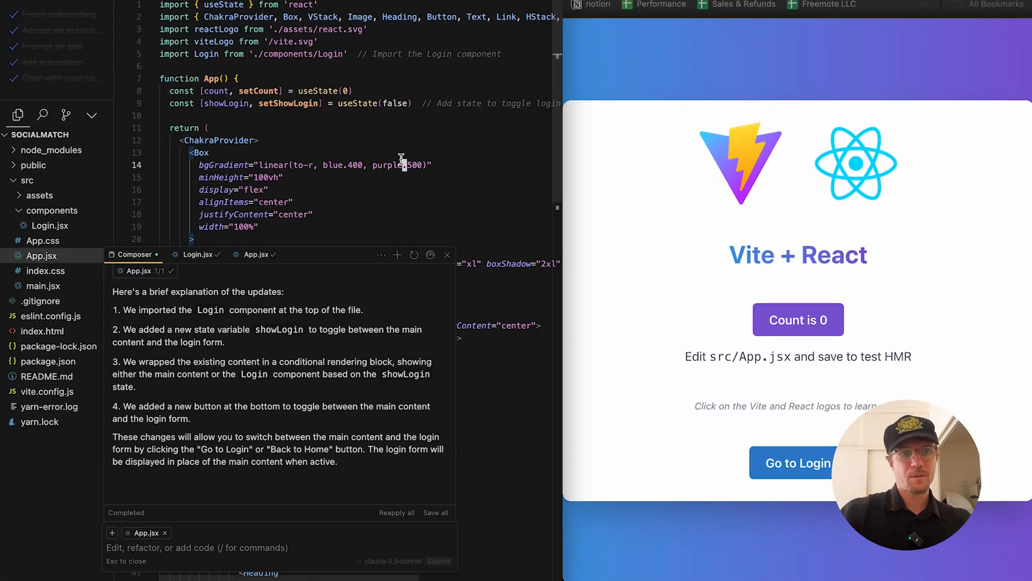
Step: Start the Composer request: an app to upload a CSV and find social media influencers via API search
scroll("up", 3)
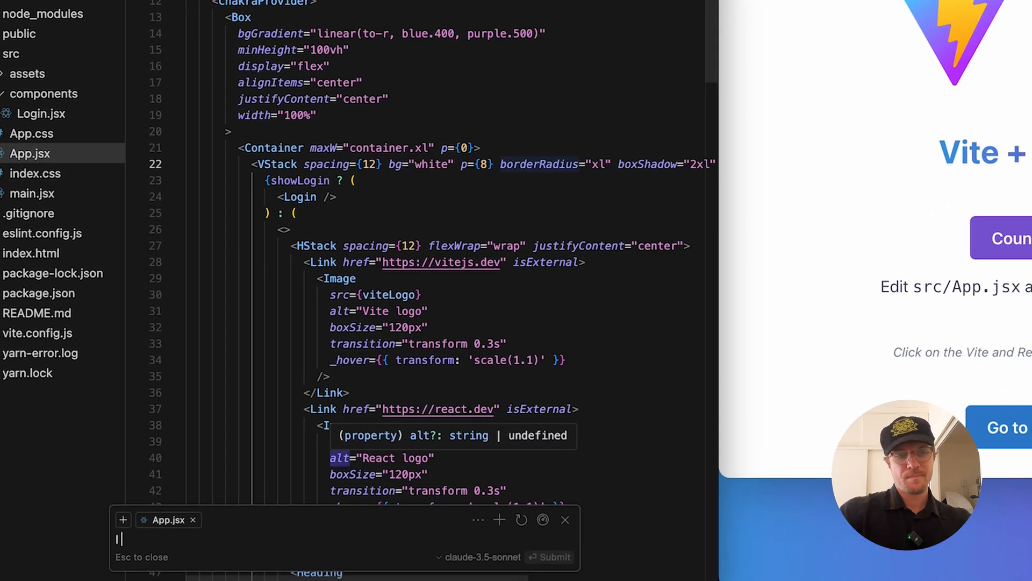
type("I want to build an app")
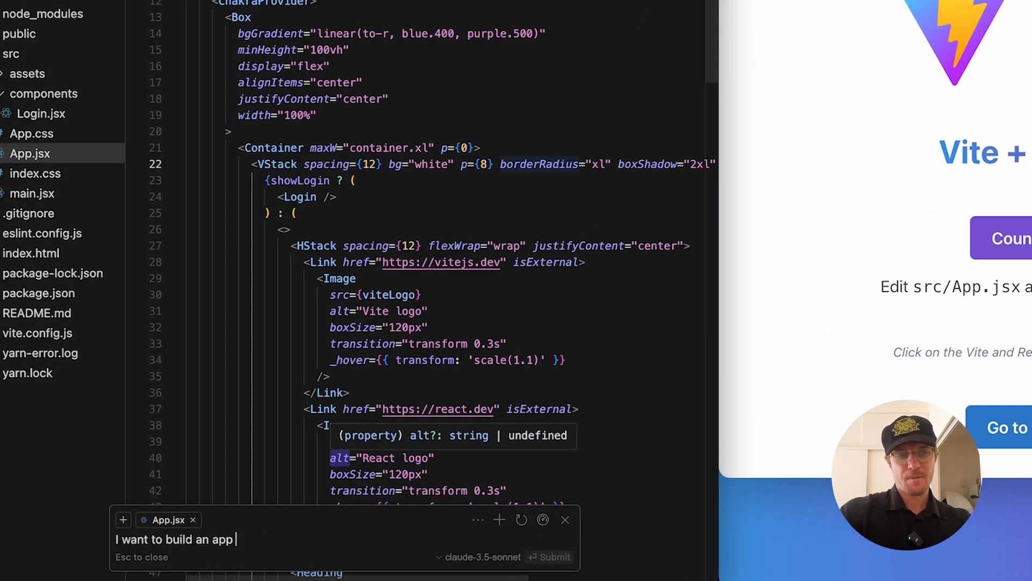
type("where a user an")
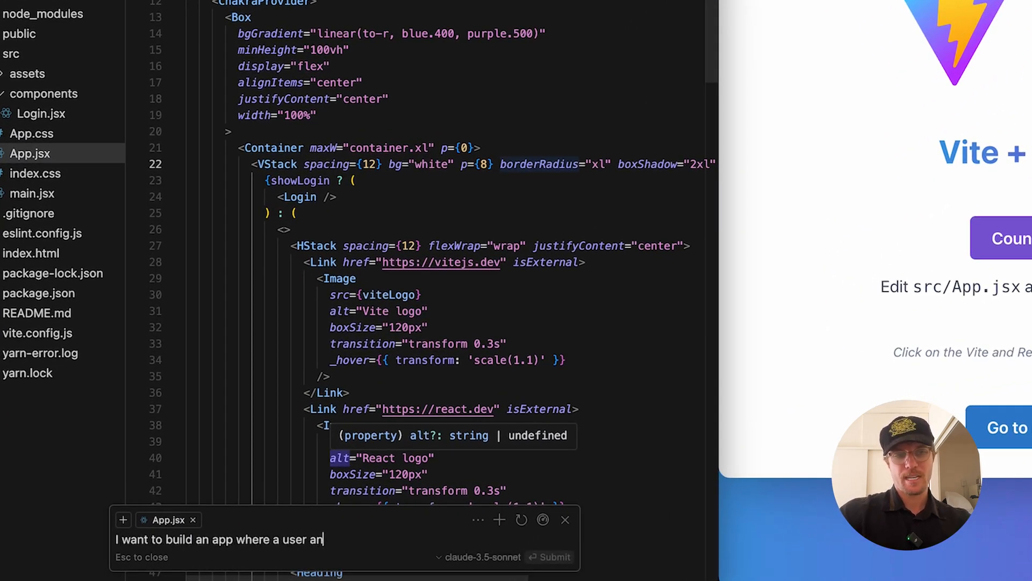
type("can upload a customer list with emails")
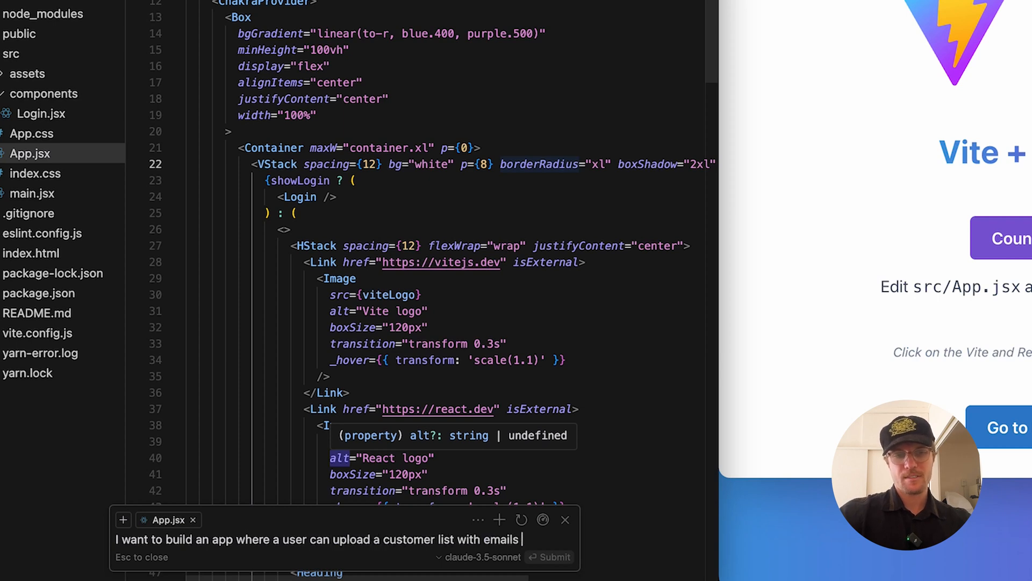
type("and find social me")
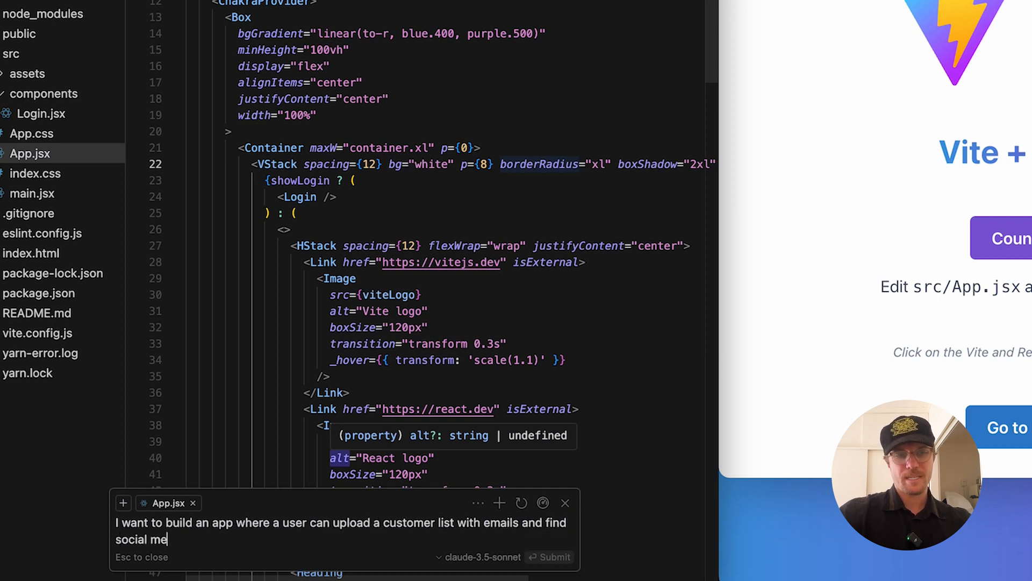
type("dia influencers bas")
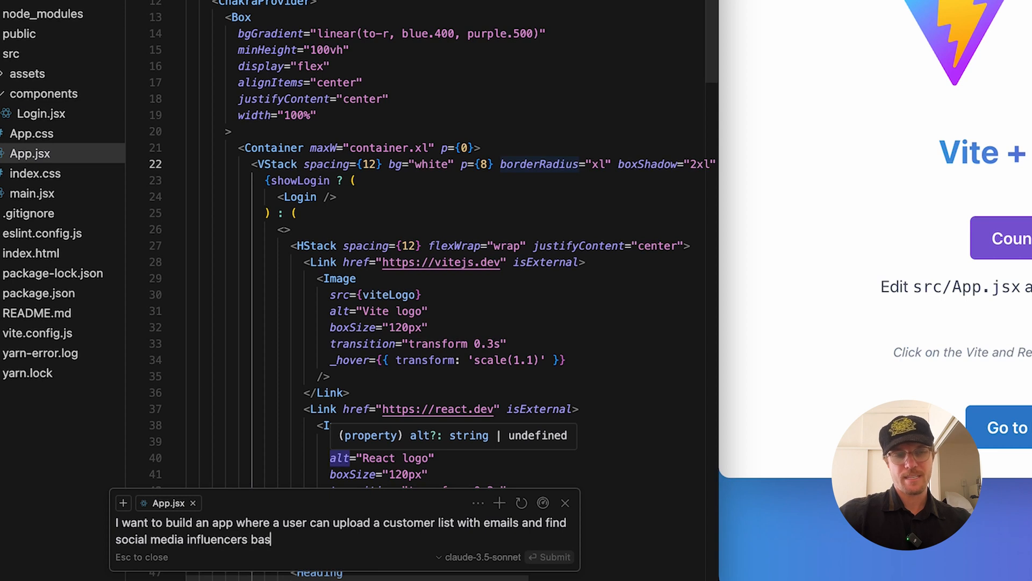
type("ed on an api search.")
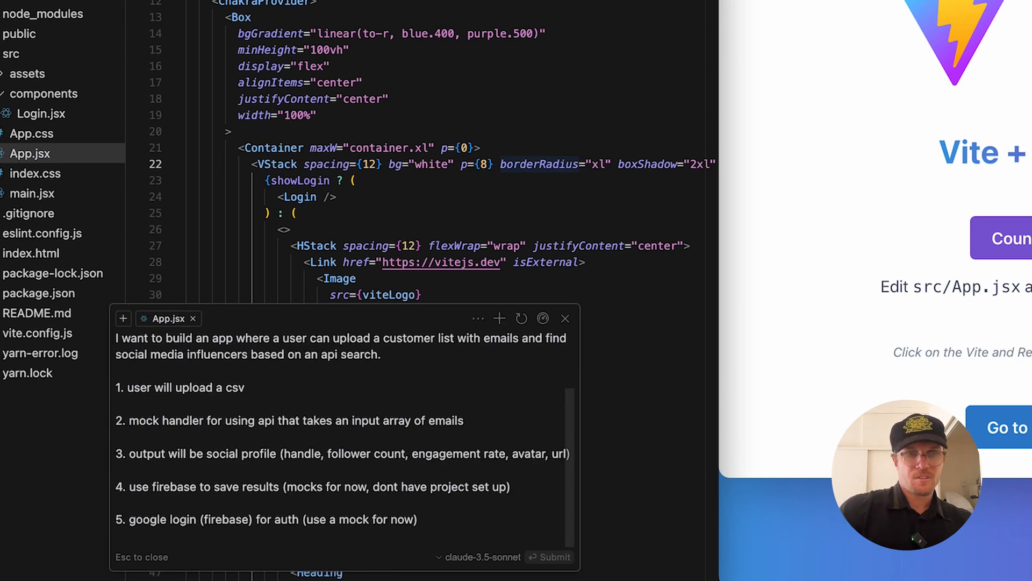
Step: Add requirements 6–8 on routing, file structure and design, then submit the request
left_click(117, 405)
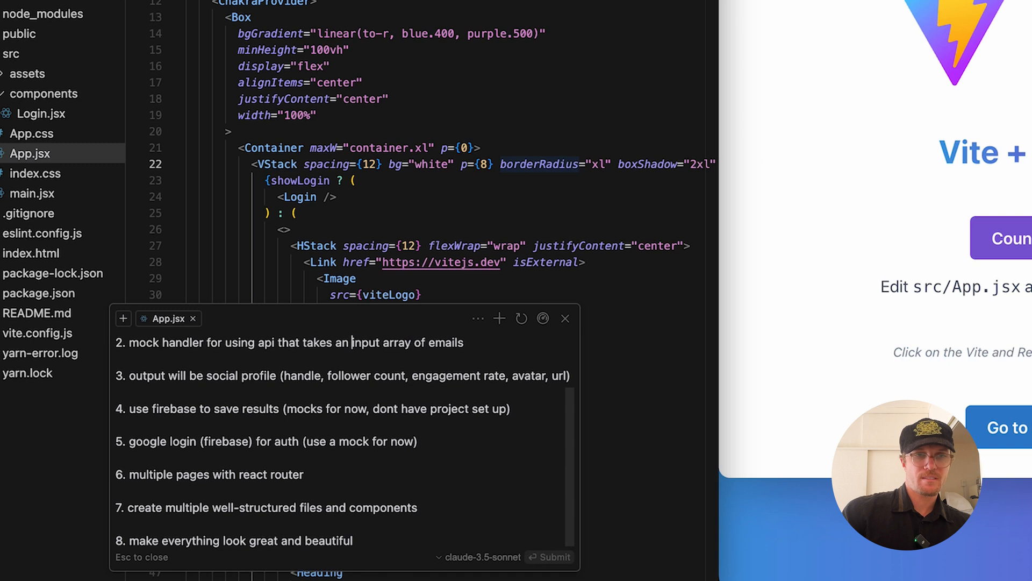
scroll("up", 3)
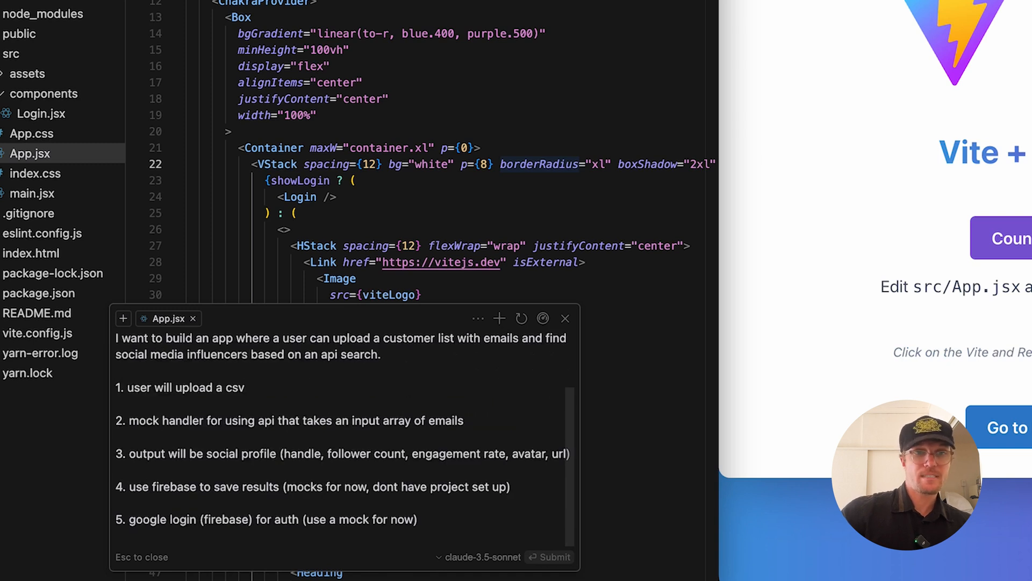
left_click(555, 557)
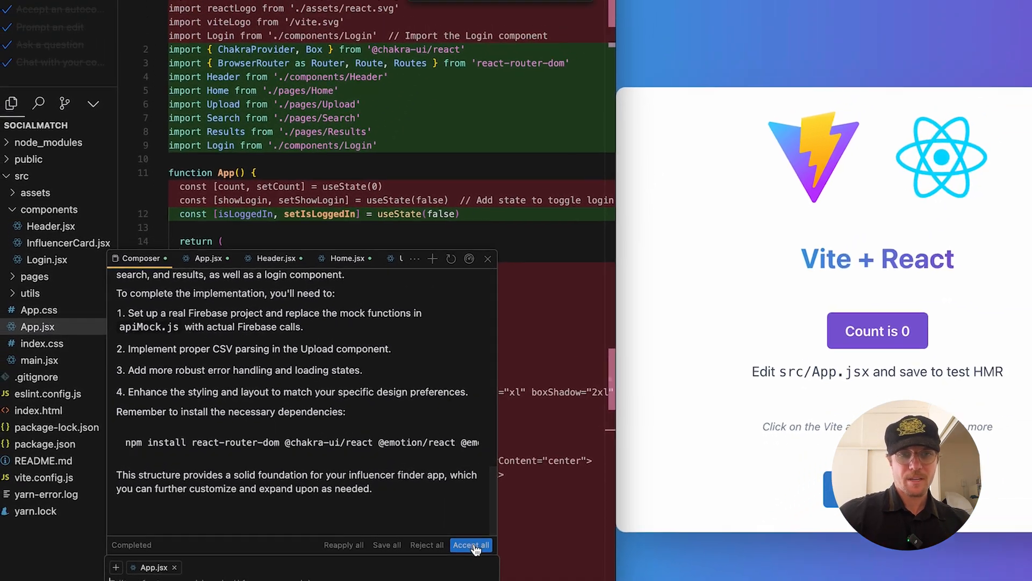
left_click(471, 545)
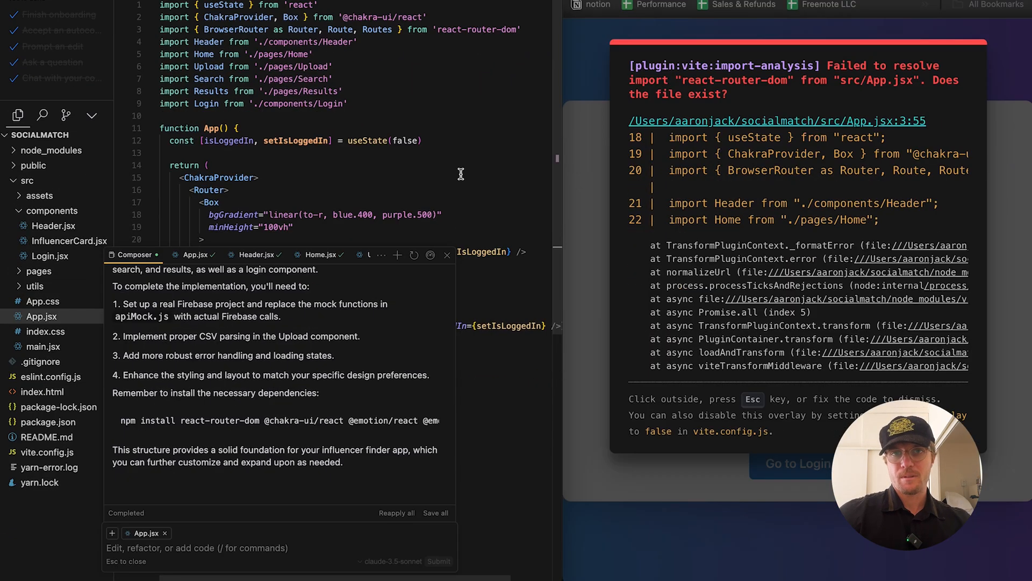
scroll("up", 3)
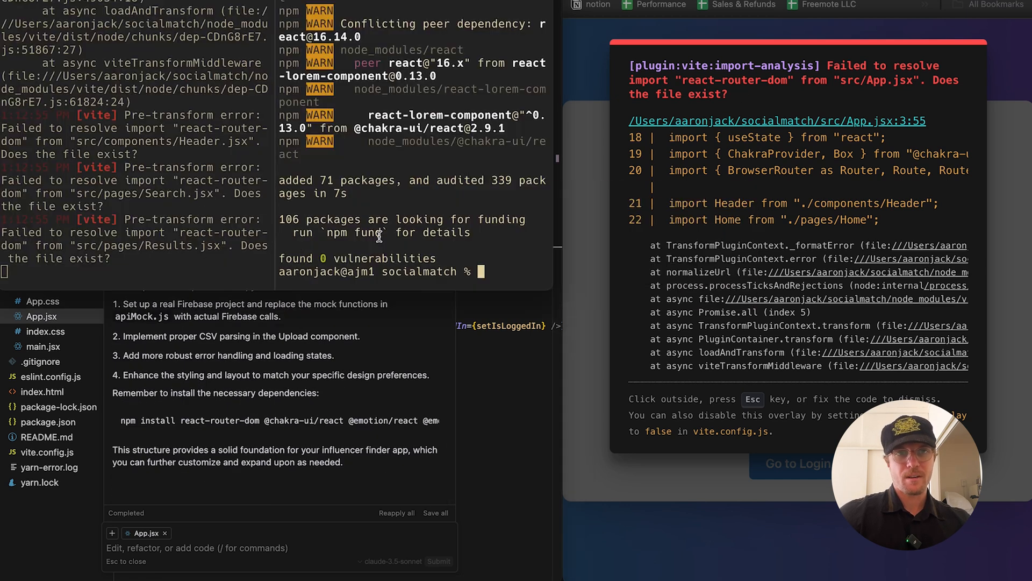
type("npm")
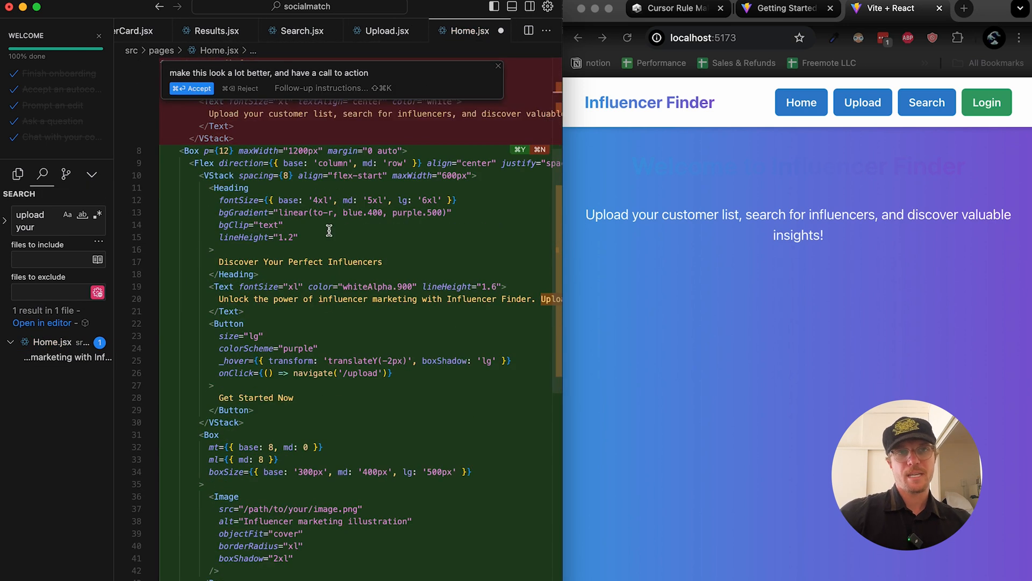
Step: Accept the Home.jsx call-to-action redesign and change the heading gradient to plain white
left_click(191, 88)
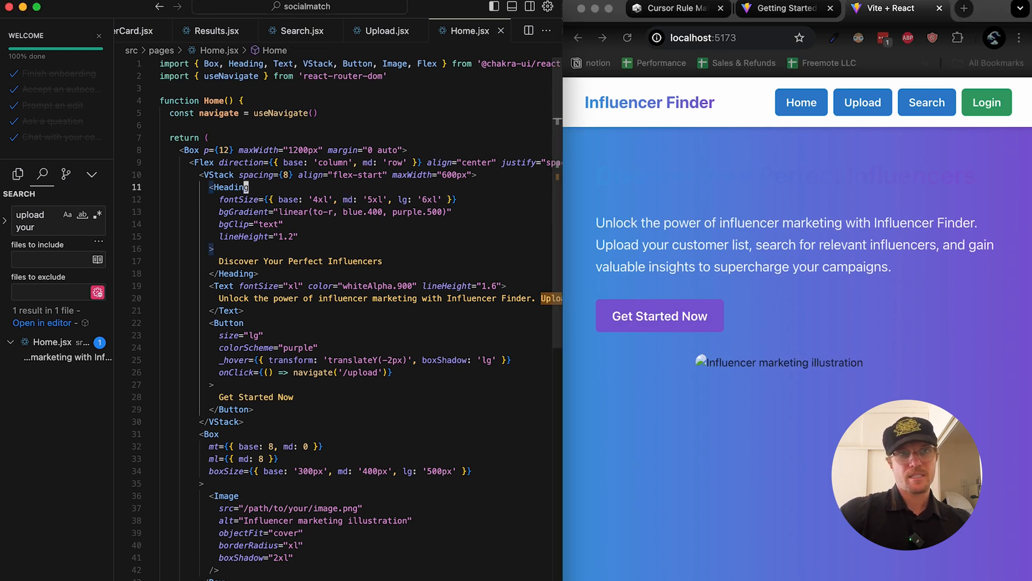
left_click(17, 174)
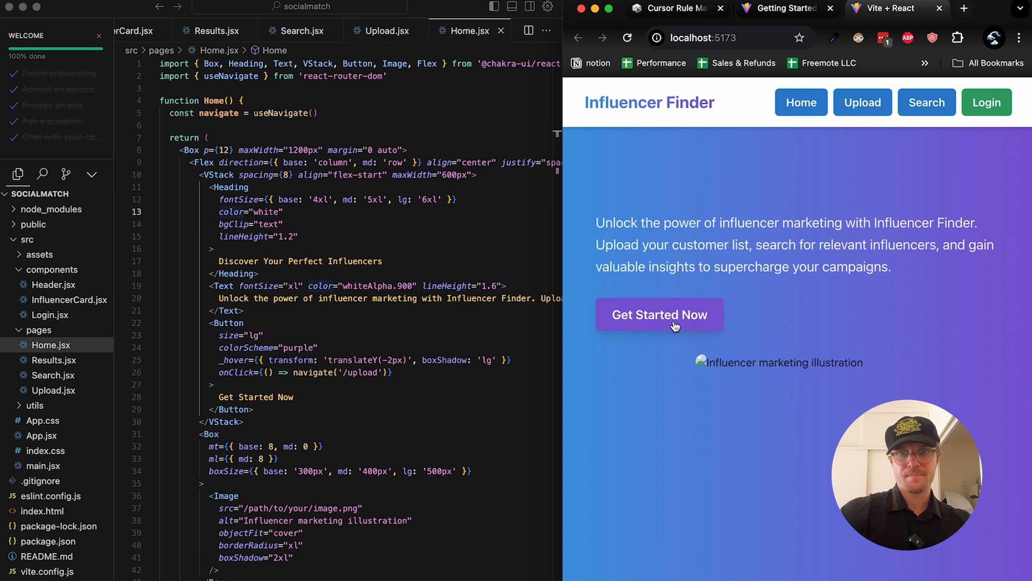
Step: Visit the Upload page via Get Started Now and choose a CSV, then the Login and Search pages
left_click(659, 314)
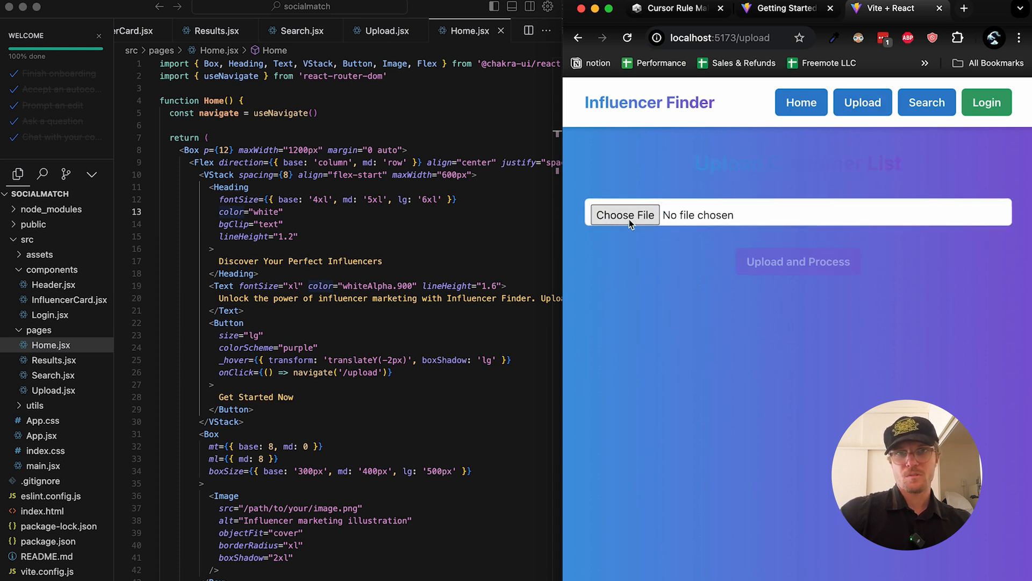
left_click(624, 214)
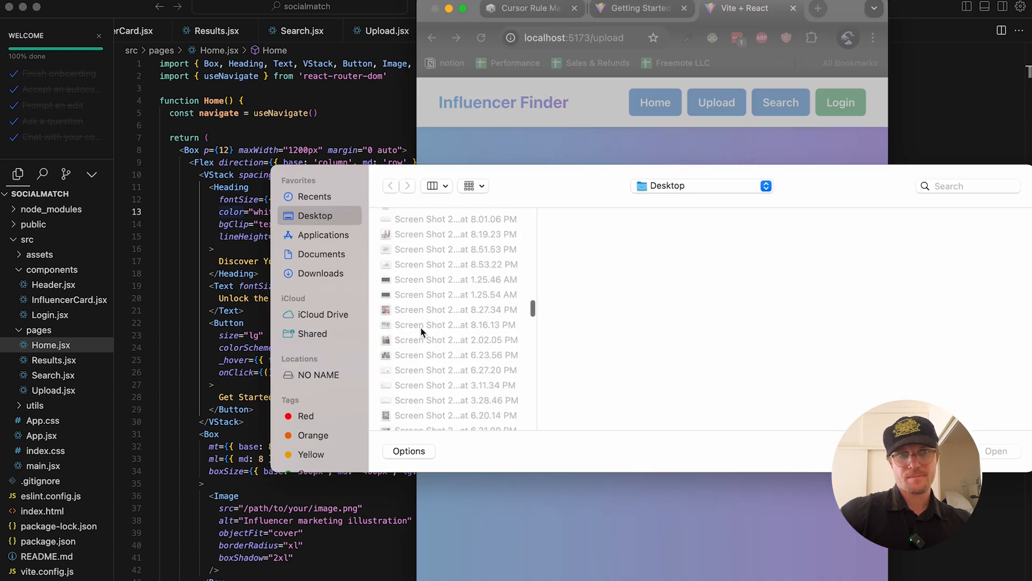
left_click(986, 100)
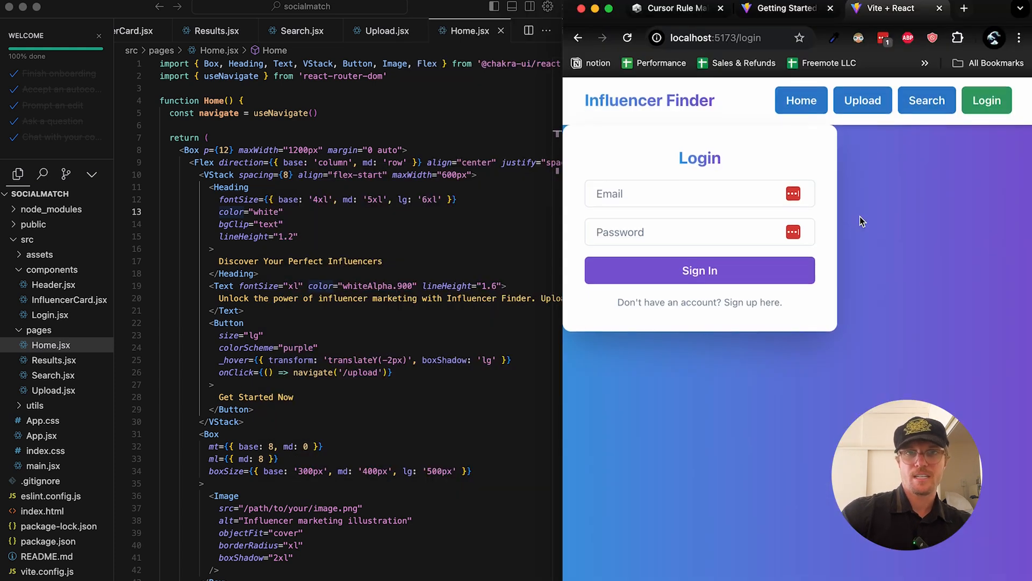
left_click(926, 102)
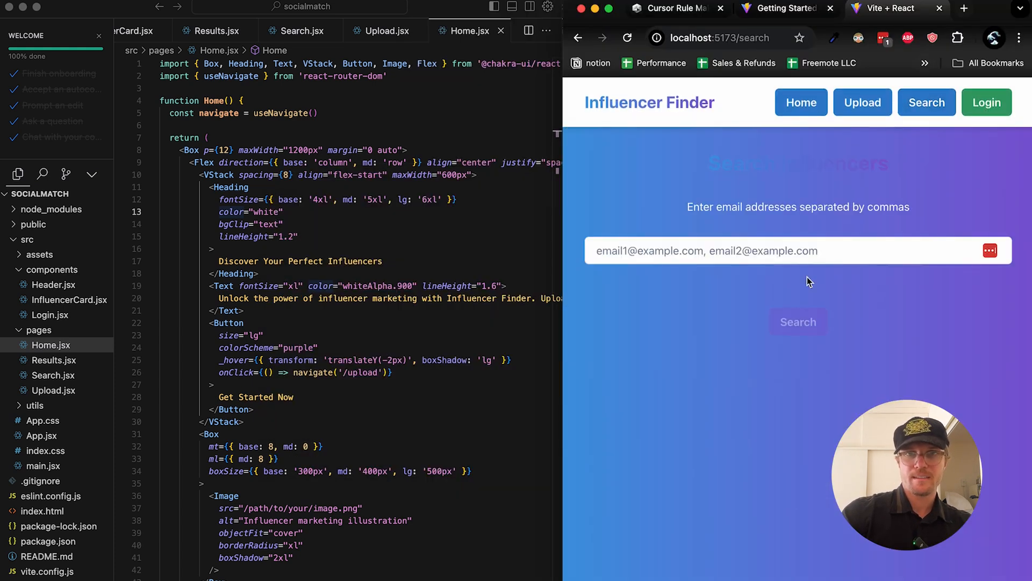
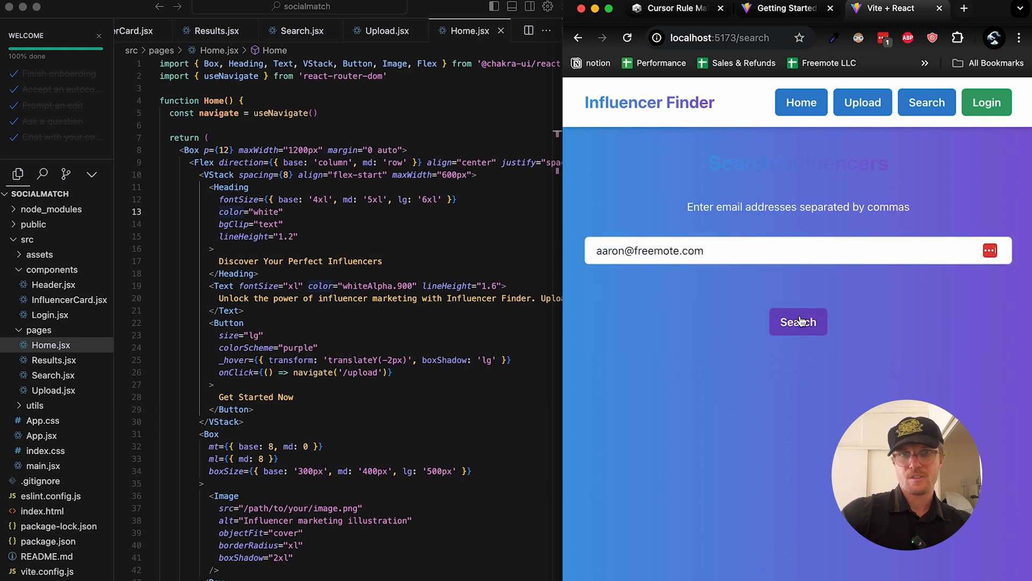
left_click(798, 322)
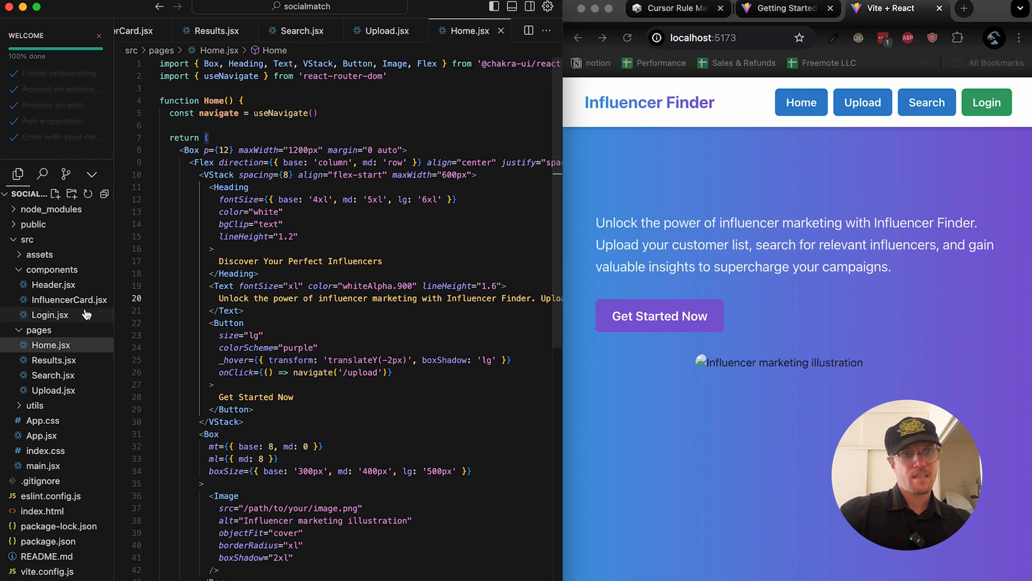
Step: Ask Composer for dark mode, more premium page layouts and a table for influencer results
left_click(45, 419)
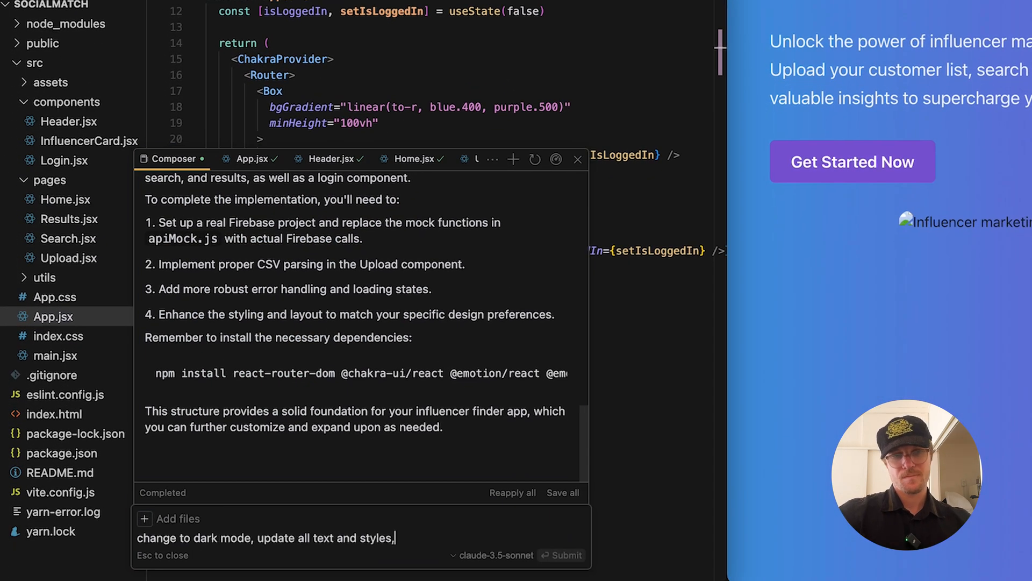
type("make page layouts look more premium, use a table for influencer results, for now make upload")
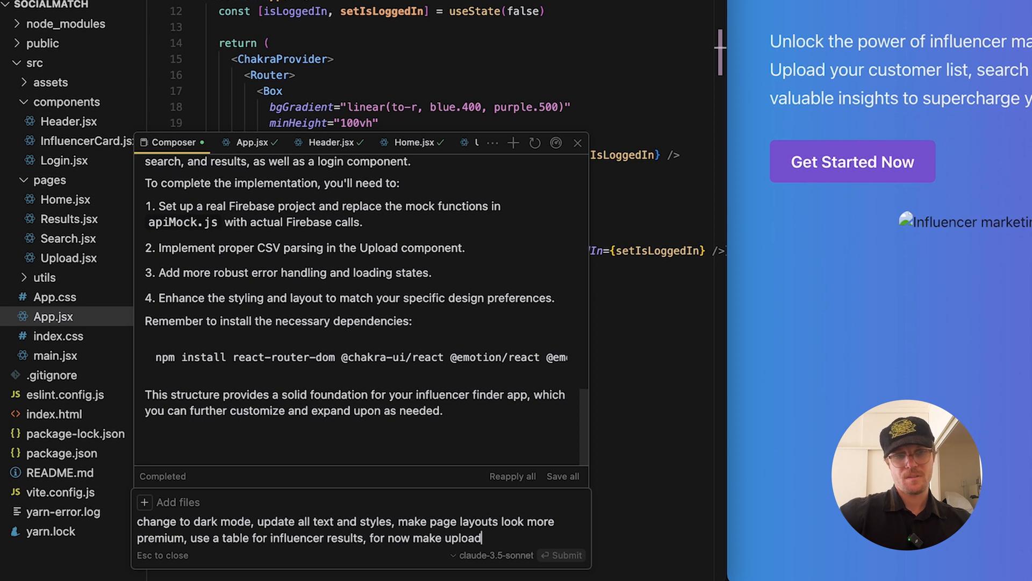
left_click(560, 555)
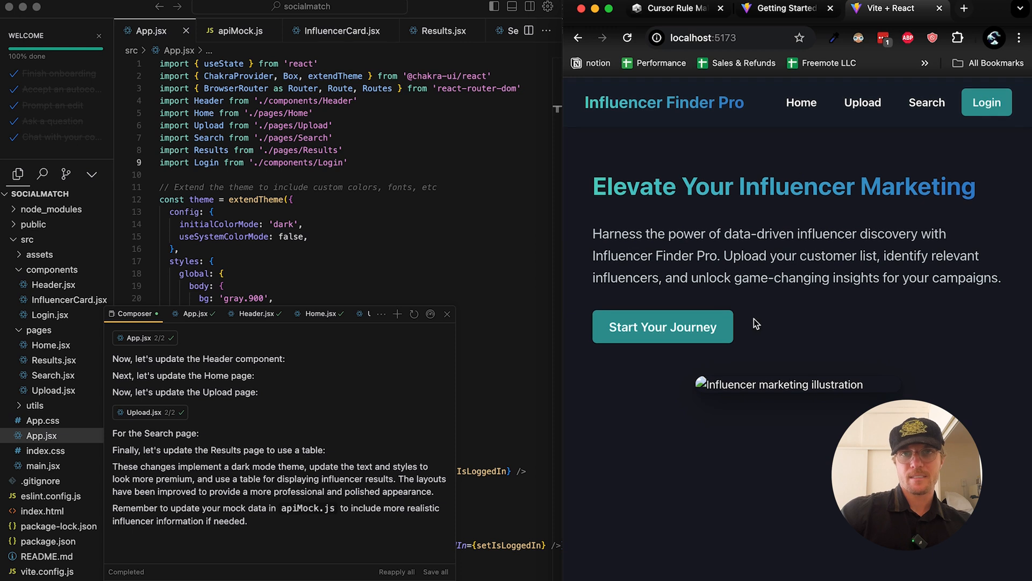
Step: Check the dark Upload and Search pages and run Search Influencers on the entered emails
left_click(862, 102)
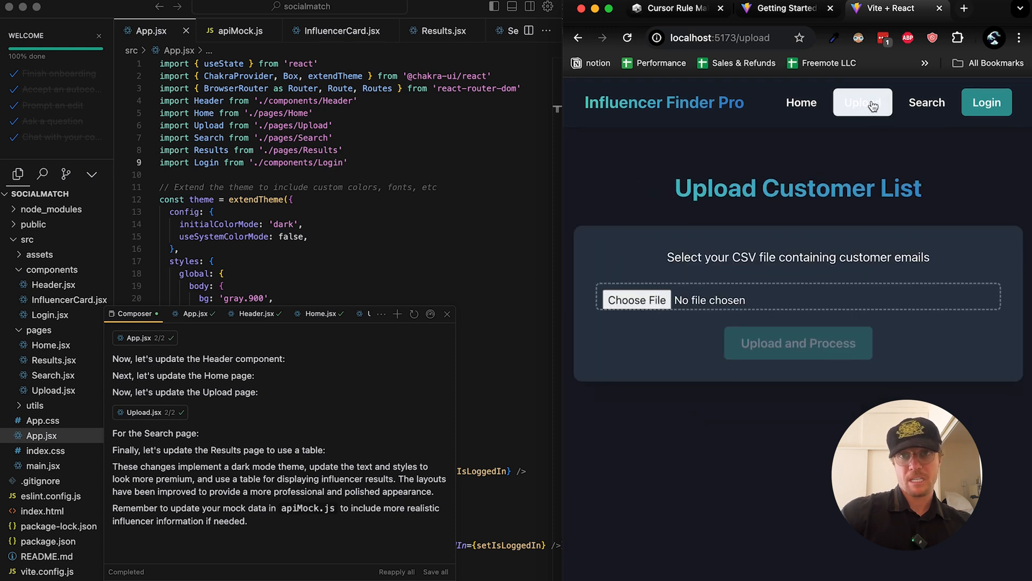
left_click(926, 102)
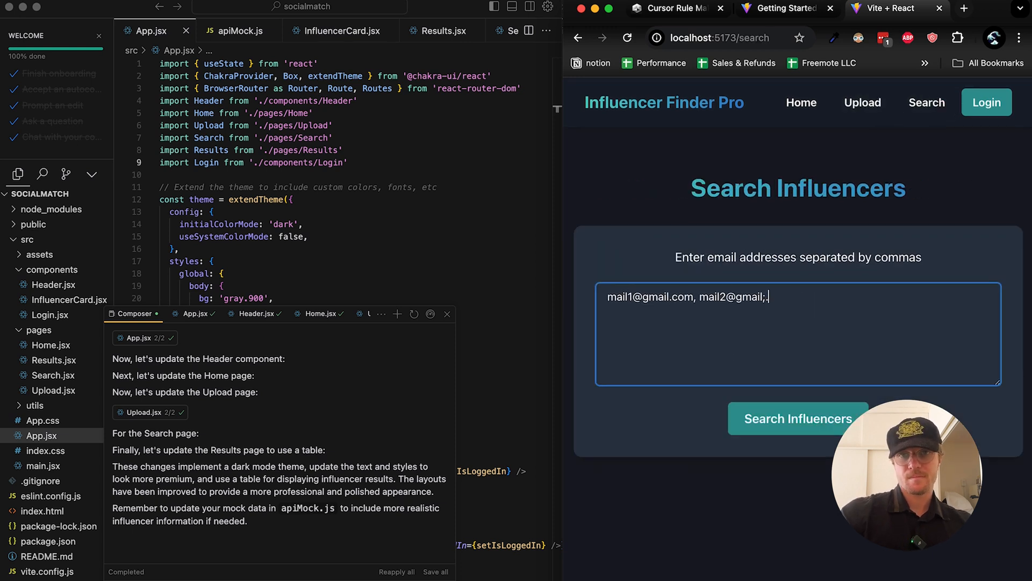
left_click(963, 8)
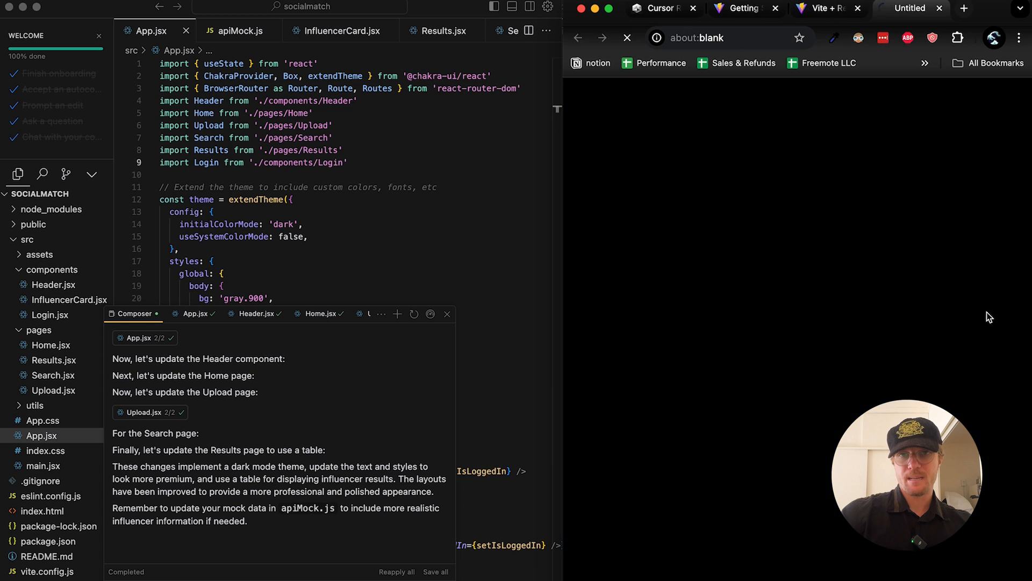